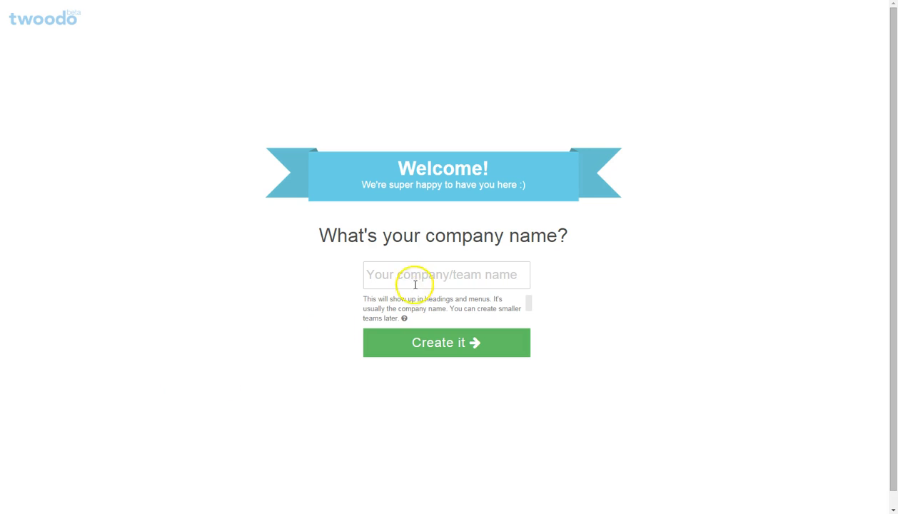
# Enter 'Want Innovation' as the company name and create the team.
pyautogui.write('Want')
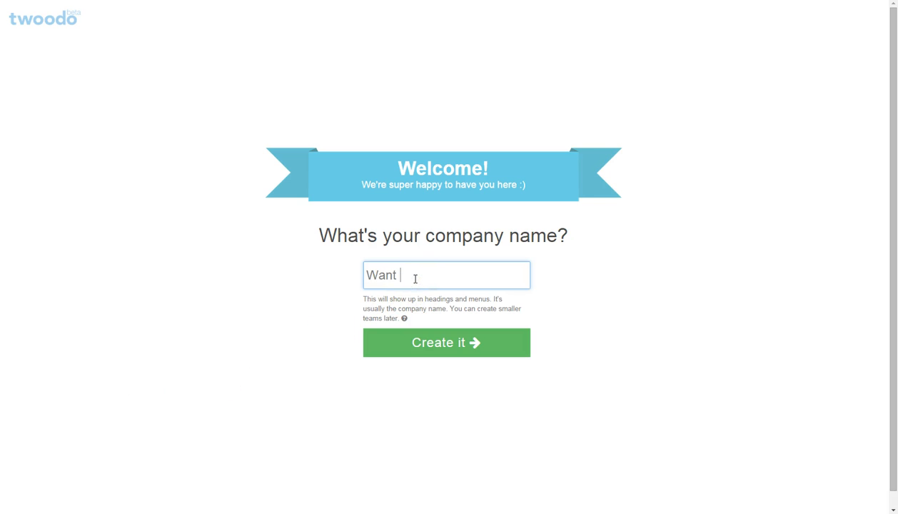
pyautogui.write('Innovation')
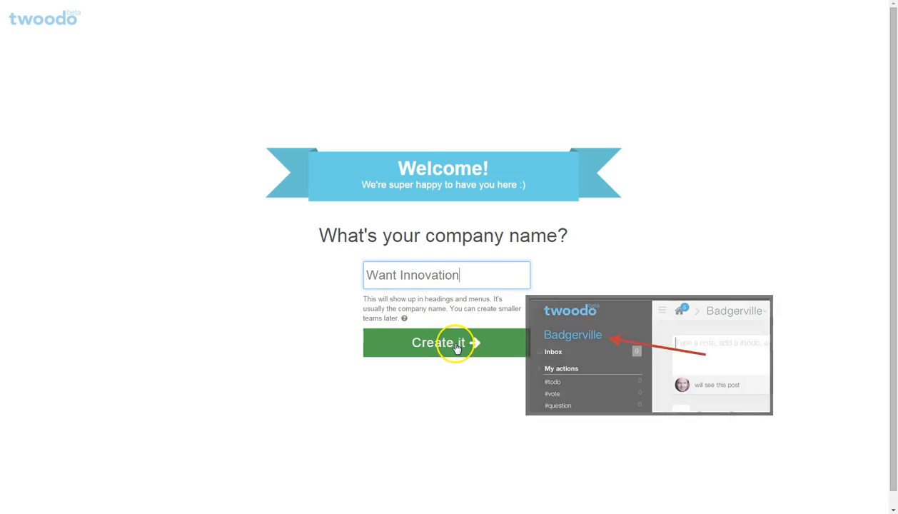
pyautogui.click(446, 342)
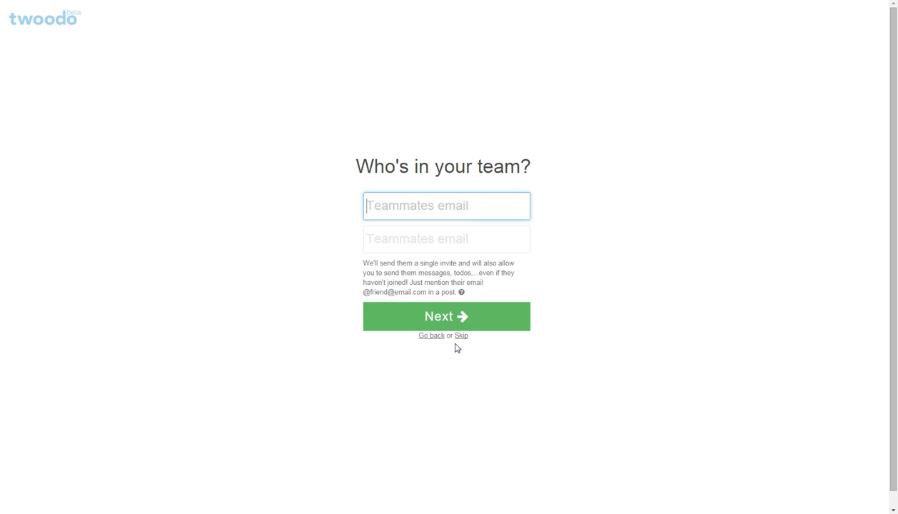
pyautogui.moveTo(496, 340)
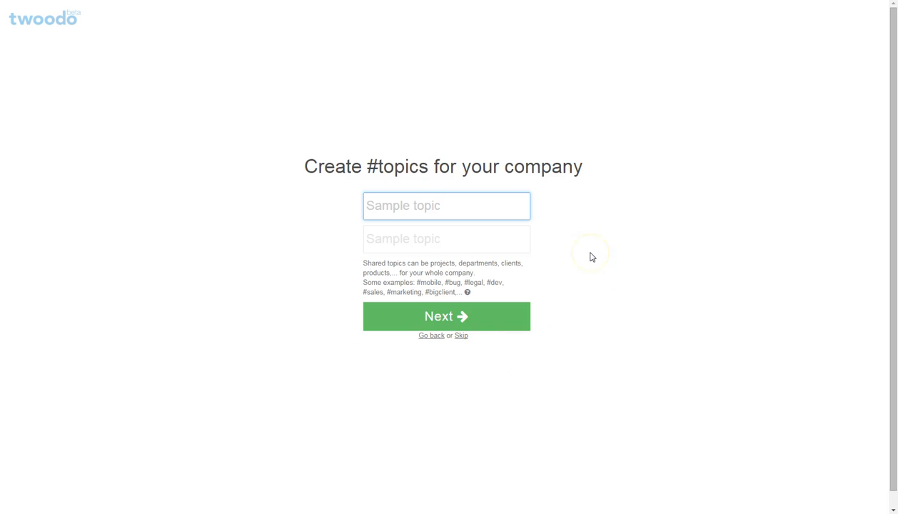
# Add the sample topics #marketing and #operations and continue to the profile step.
pyautogui.write('#m')
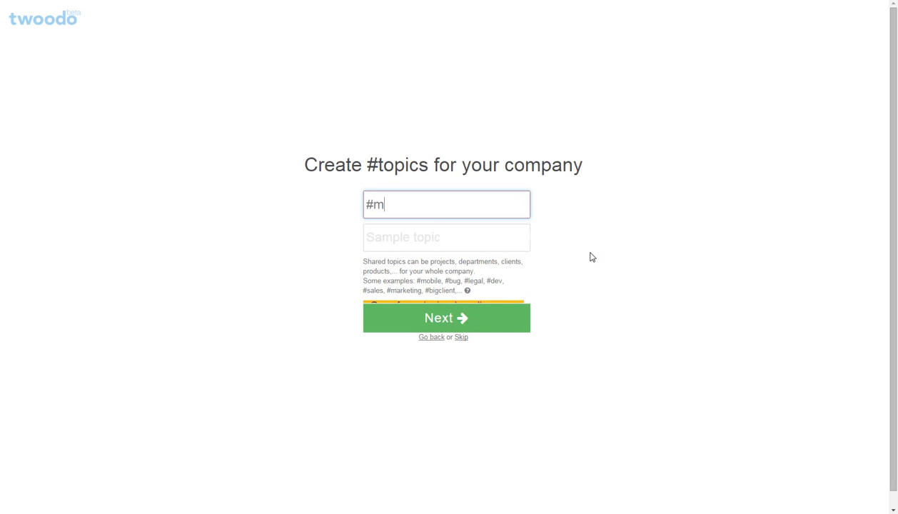
pyautogui.write('arketing')
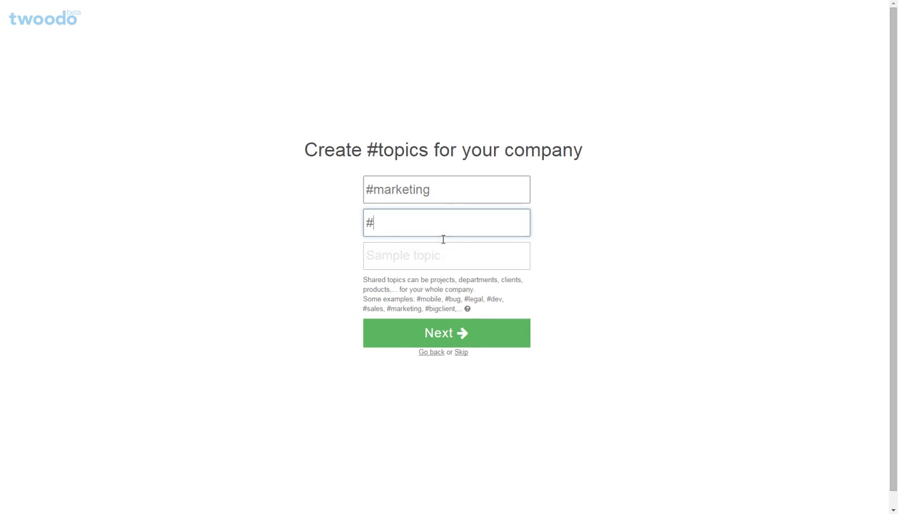
pyautogui.write('opr')
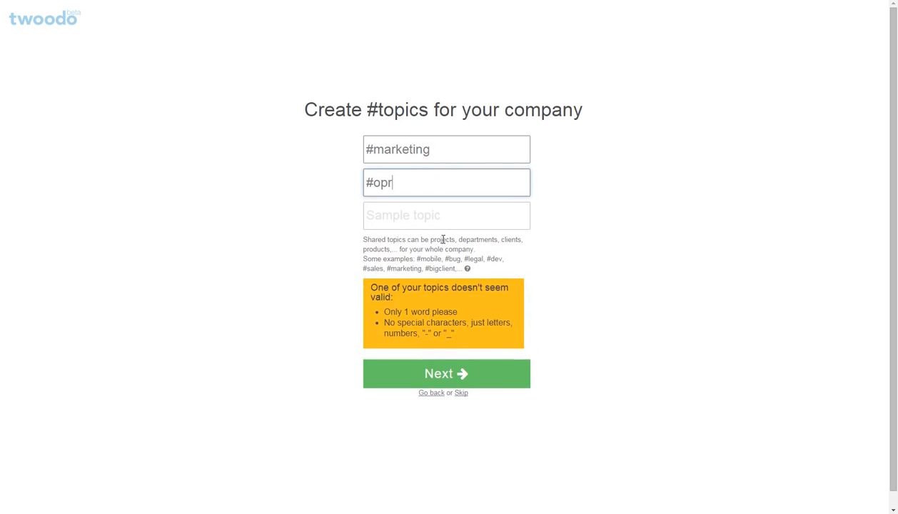
pyautogui.write('erati')
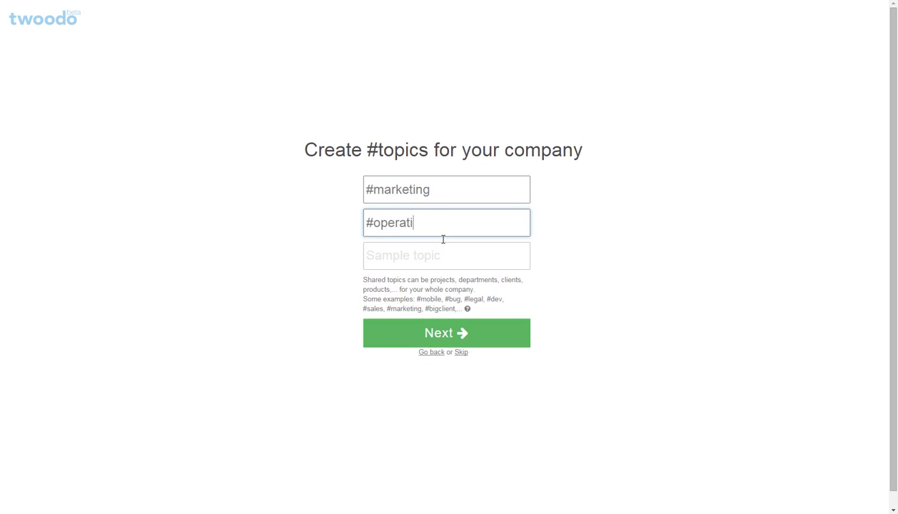
pyautogui.click(447, 333)
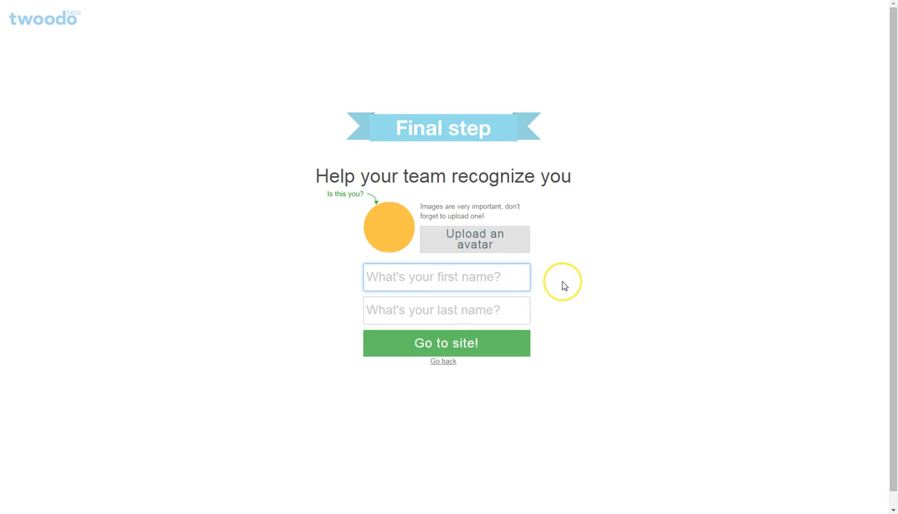
pyautogui.moveTo(564, 286)
pyautogui.write('P')
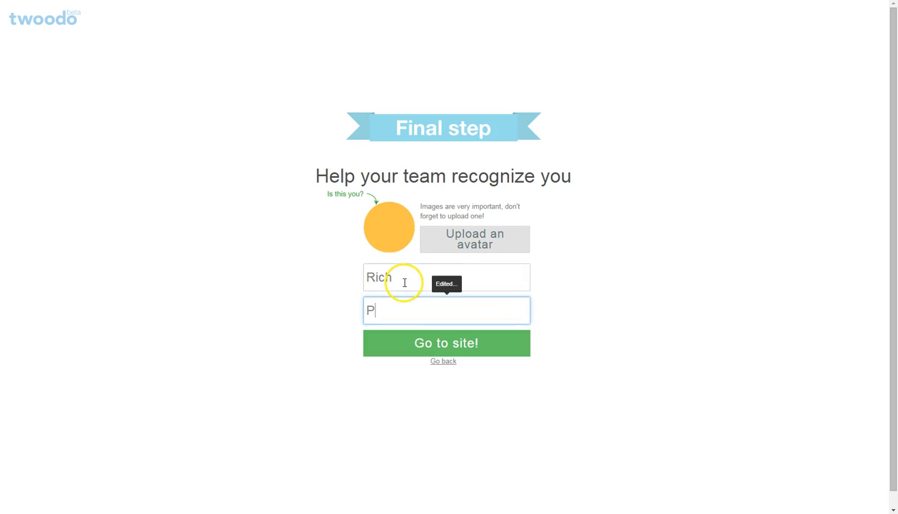
# Submit the profile's first and last name and go to the team site.
pyautogui.click(446, 344)
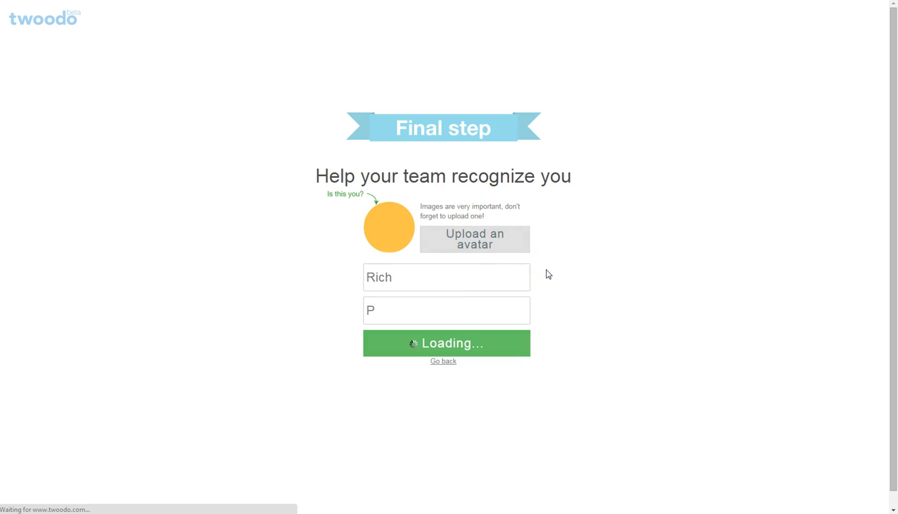
pyautogui.click(446, 343)
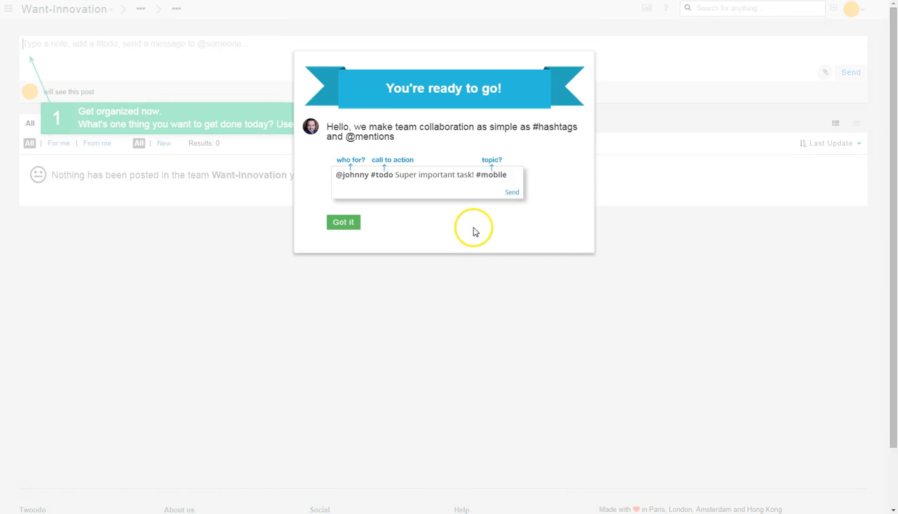
pyautogui.moveTo(442, 227)
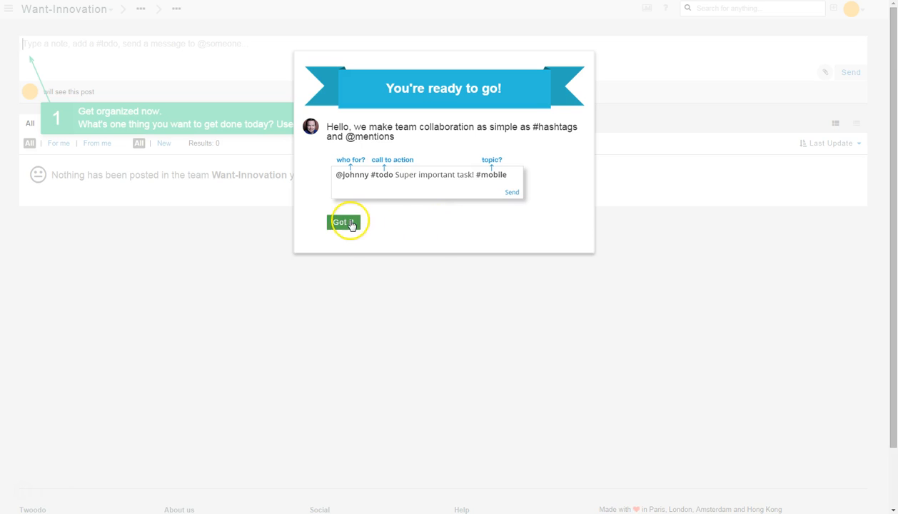
# Dismiss the You're ready to go! welcome dialog with Got it.
pyautogui.click(347, 221)
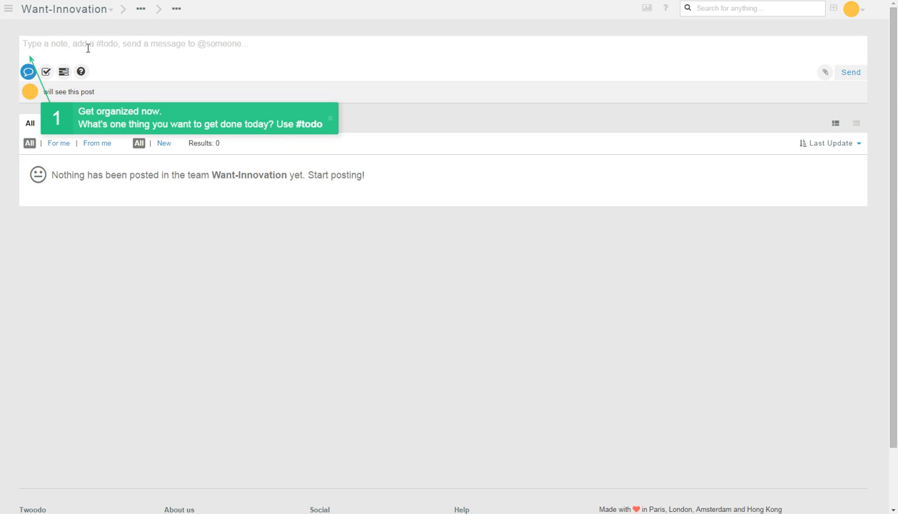
# Post 'Book meeting room' tagged #marketing to the Want-Innovation feed.
pyautogui.write('Book meetin')
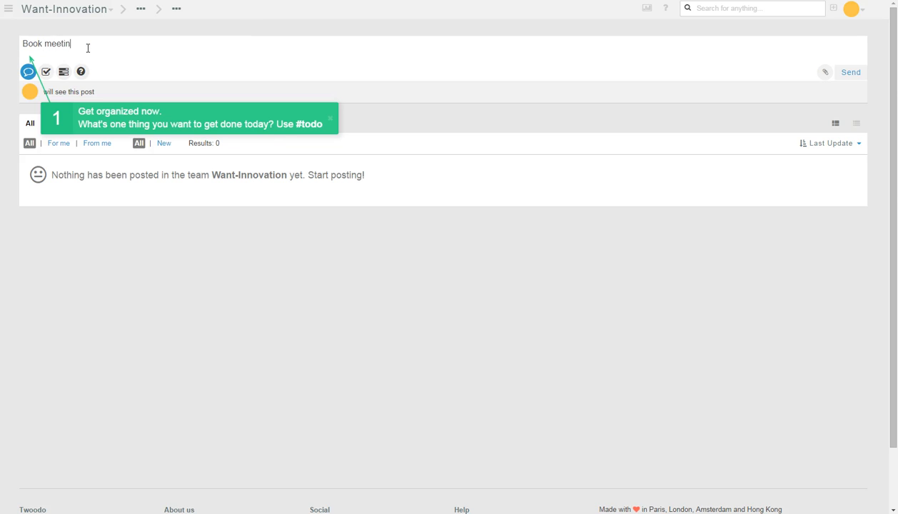
pyautogui.write('g room')
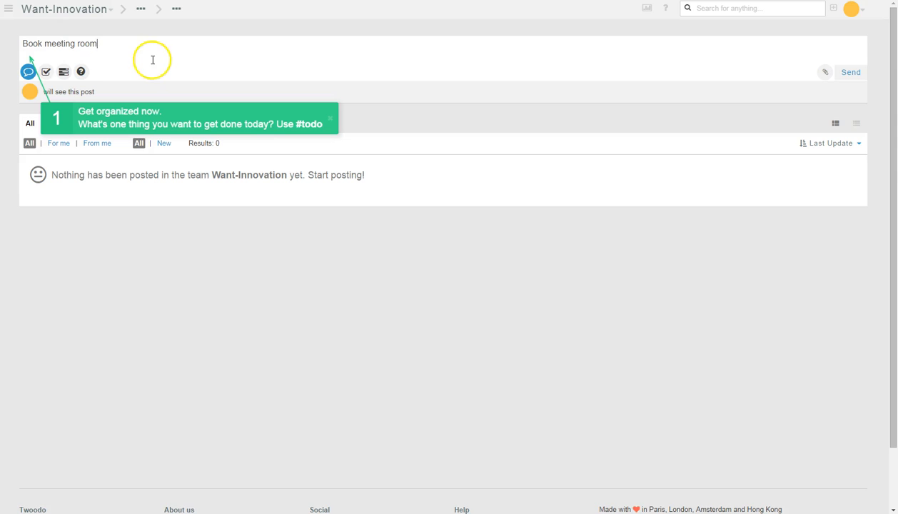
pyautogui.write('#')
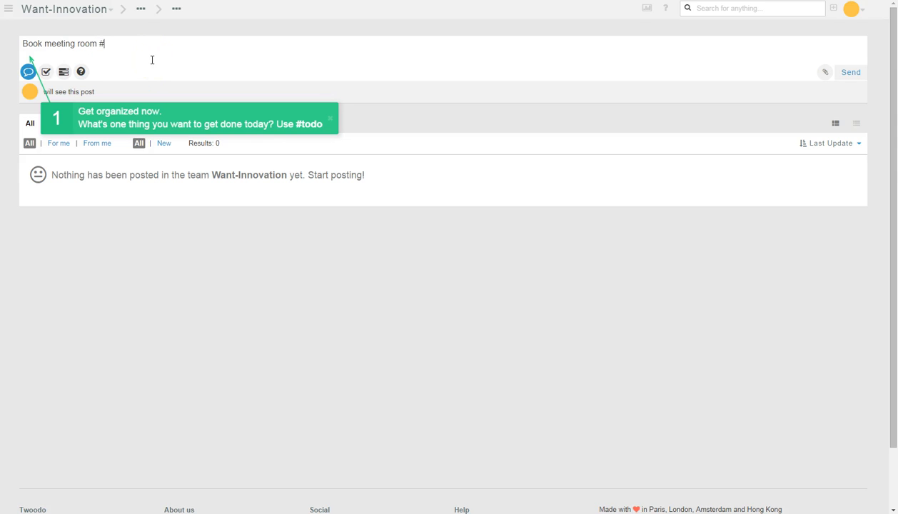
pyautogui.write('#')
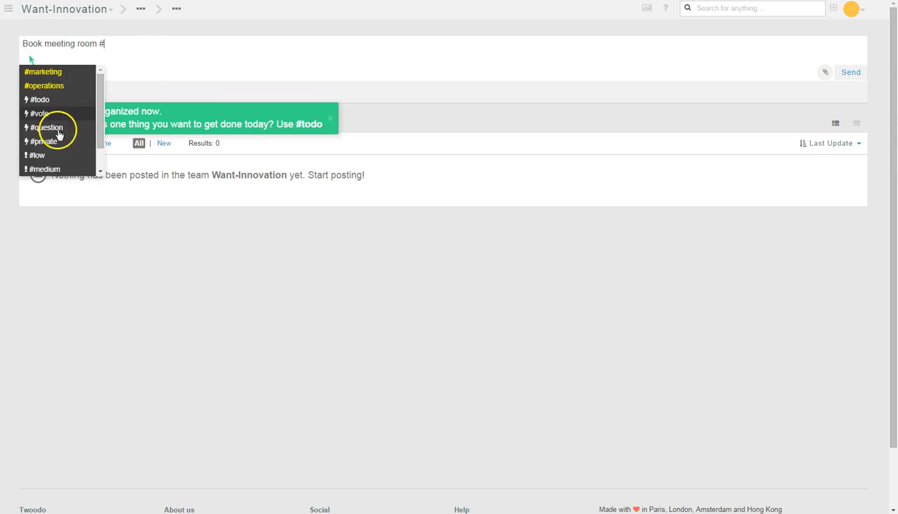
pyautogui.scroll(-3)
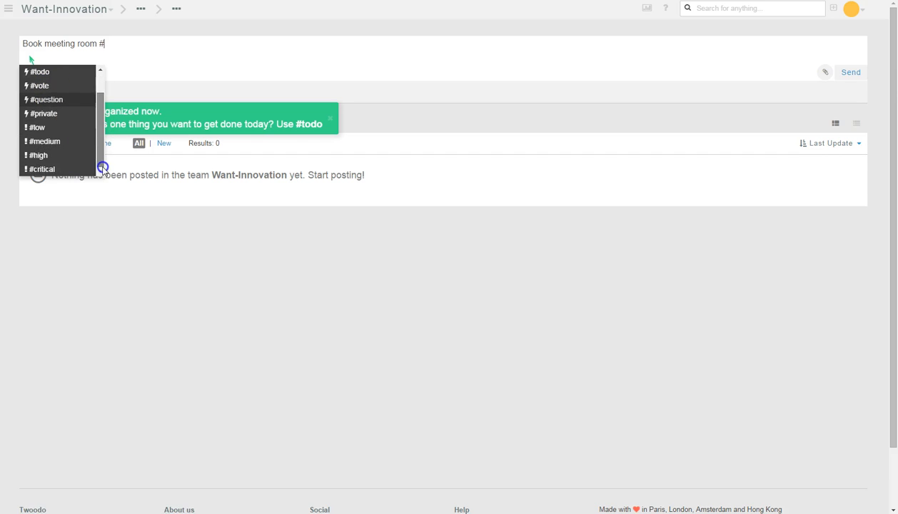
pyautogui.scroll(3)
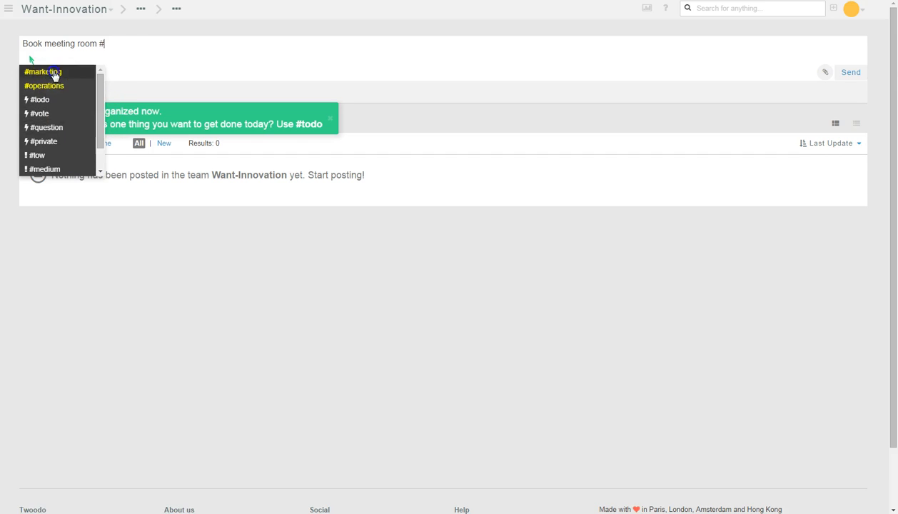
pyautogui.click(42, 71)
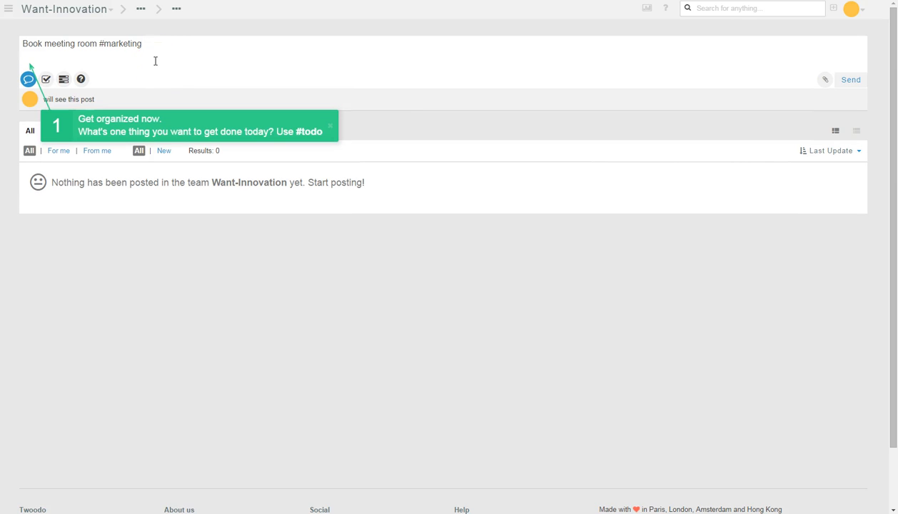
pyautogui.moveTo(28, 72)
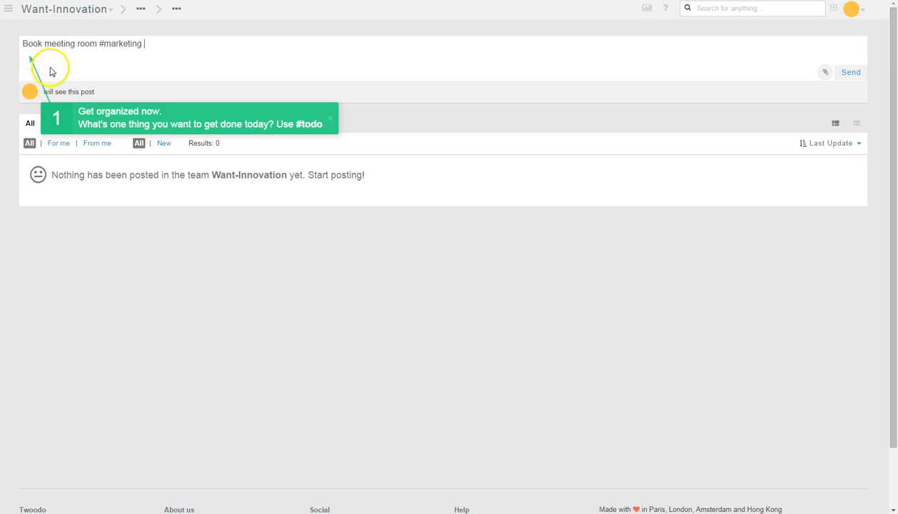
pyautogui.moveTo(36, 100)
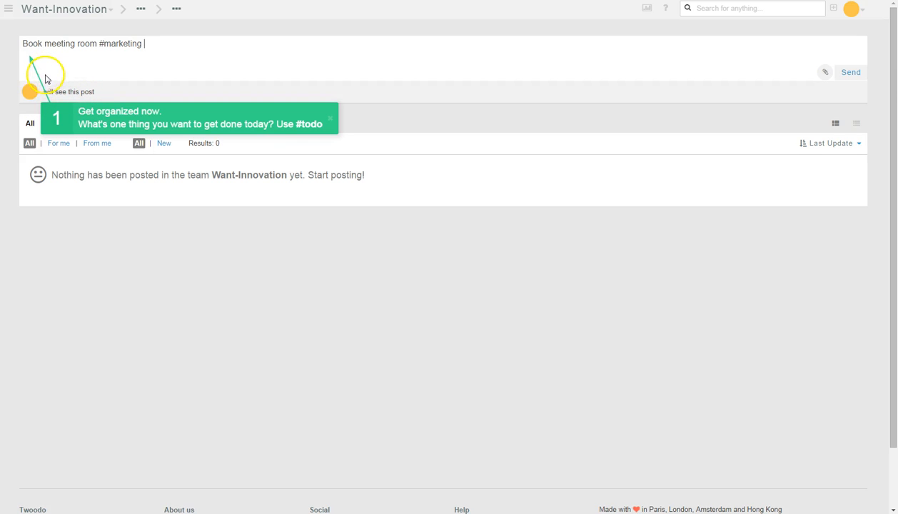
pyautogui.moveTo(74, 101)
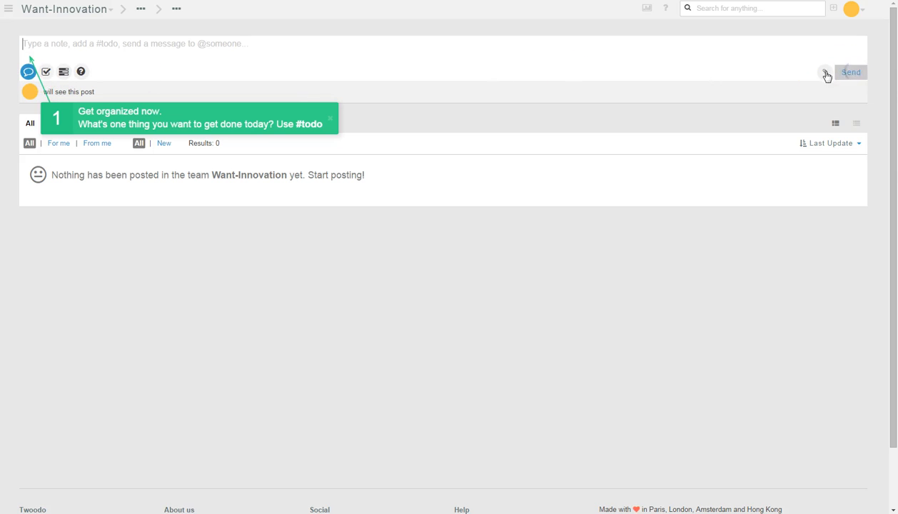
pyautogui.click(850, 71)
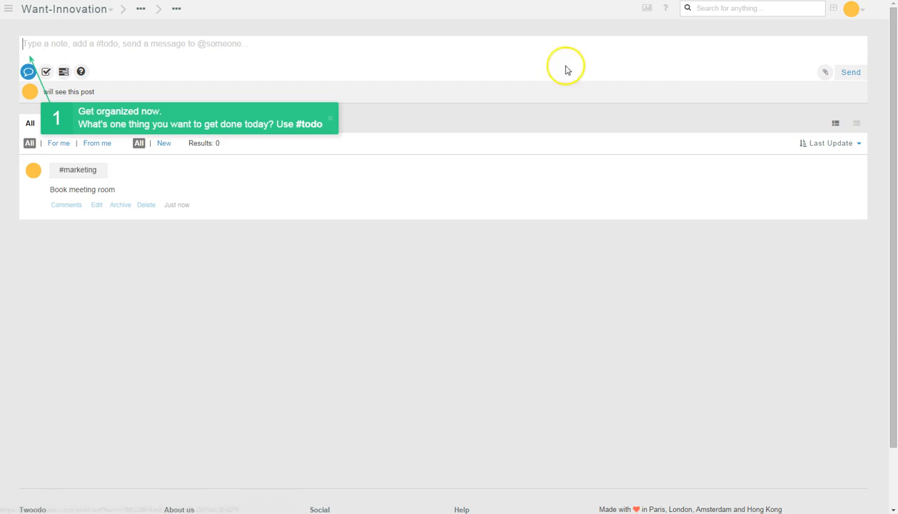
pyautogui.moveTo(312, 187)
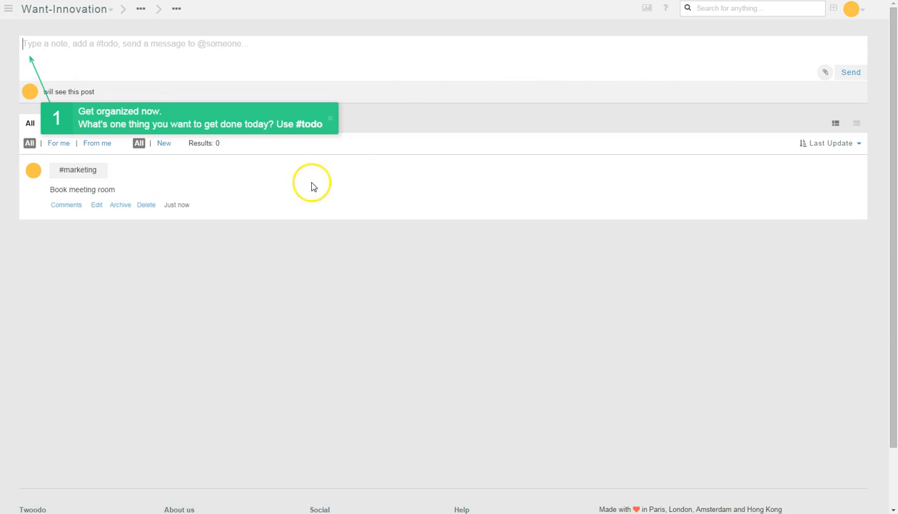
pyautogui.moveTo(25, 485)
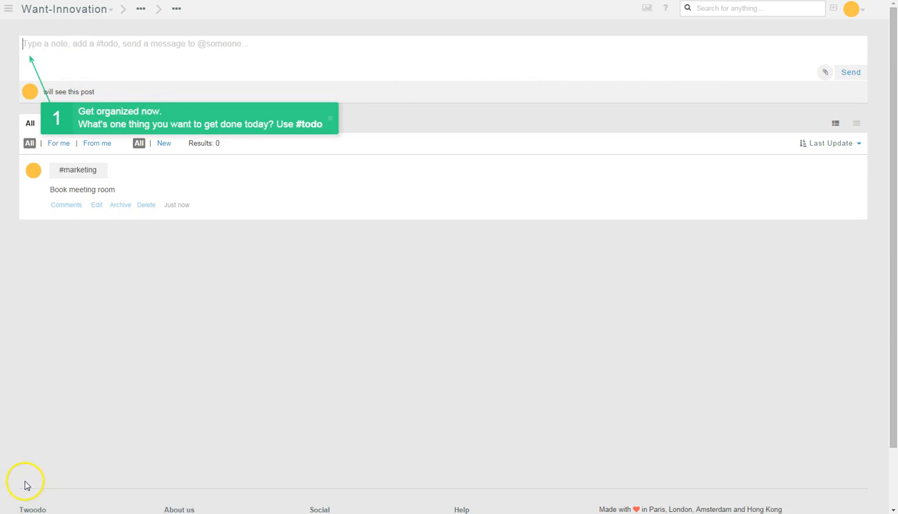
# Publish 'New graphic for business' as a #vote post with Yes, No and Not sure options.
pyautogui.write('New graphic for business')
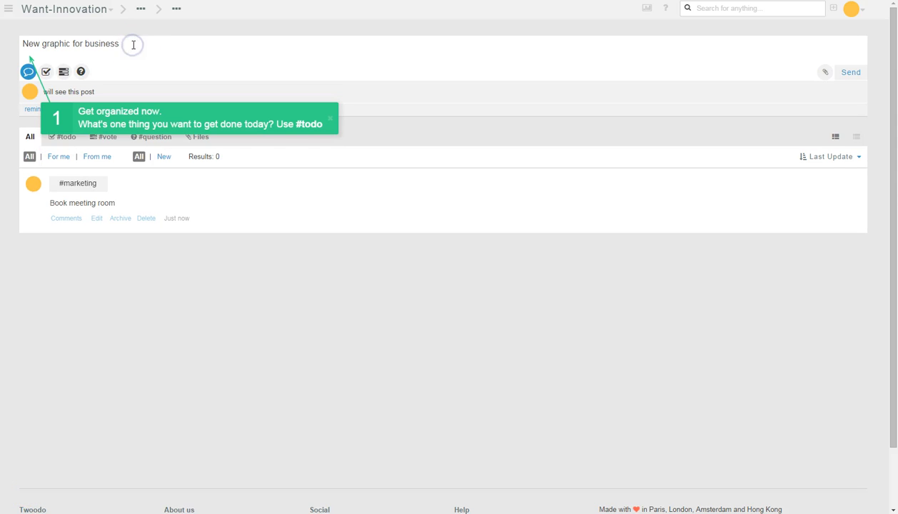
pyautogui.moveTo(134, 44)
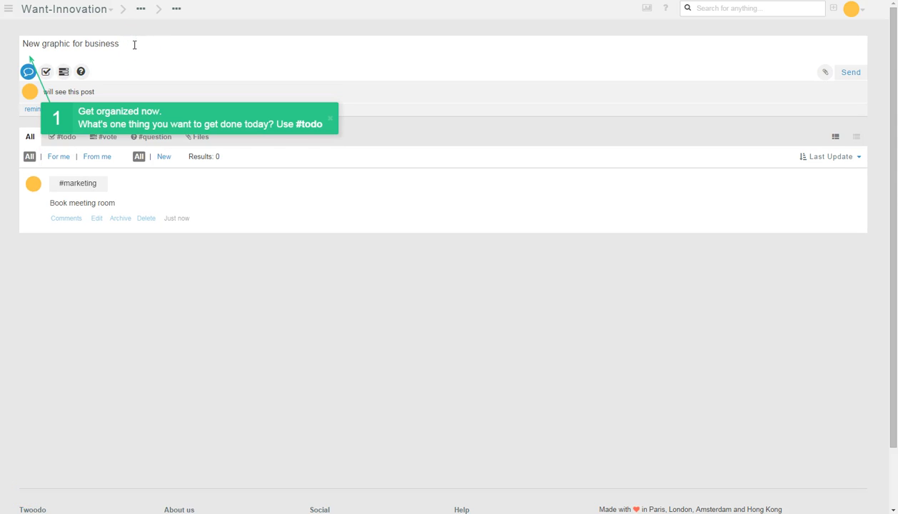
pyautogui.click(331, 118)
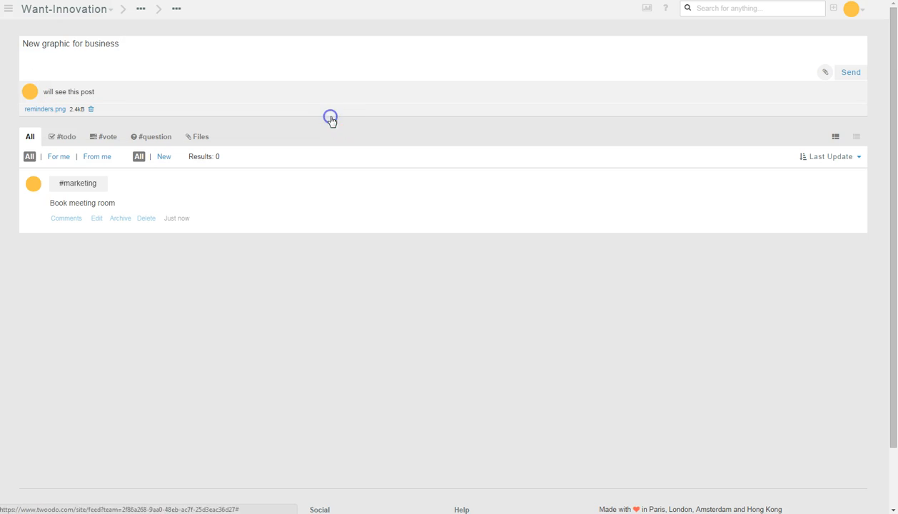
pyautogui.click(129, 44)
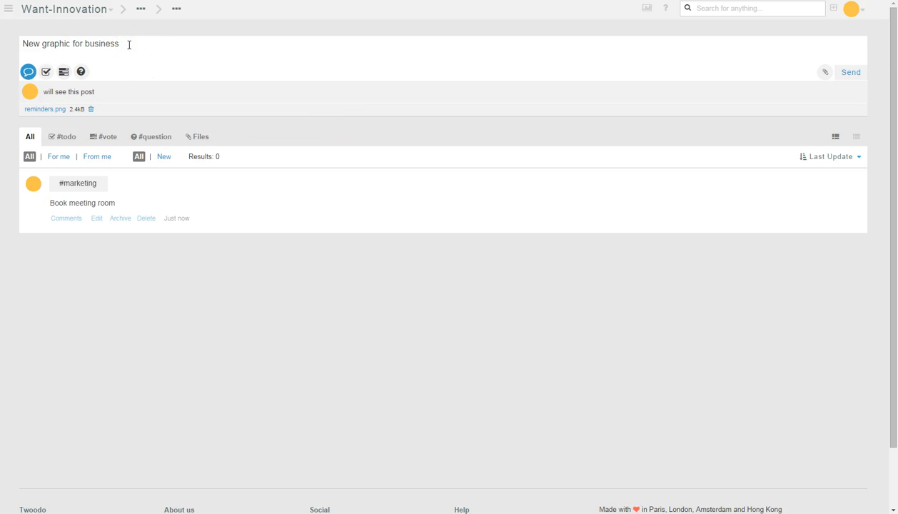
pyautogui.write('#')
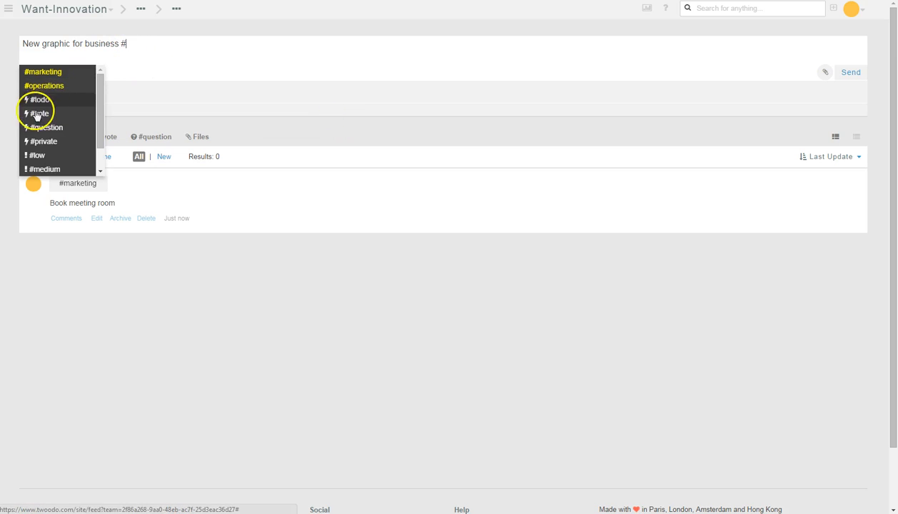
pyautogui.click(38, 114)
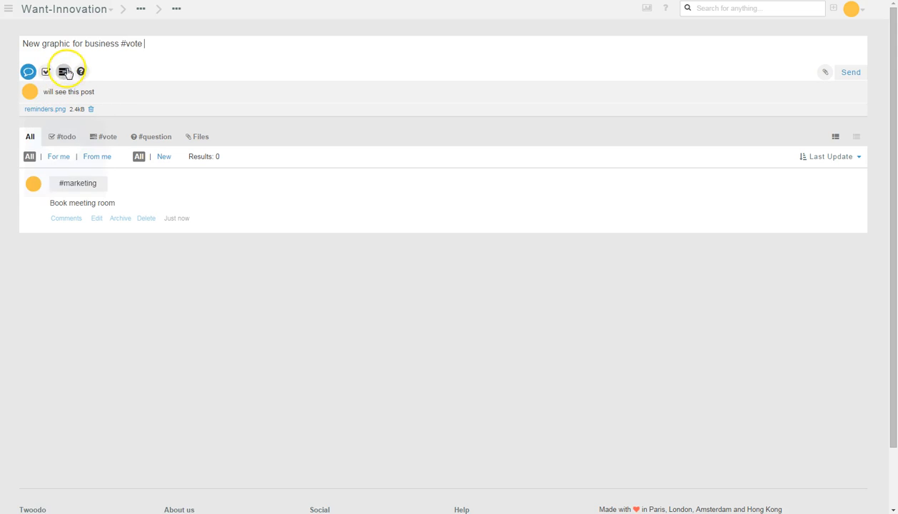
pyautogui.moveTo(63, 71)
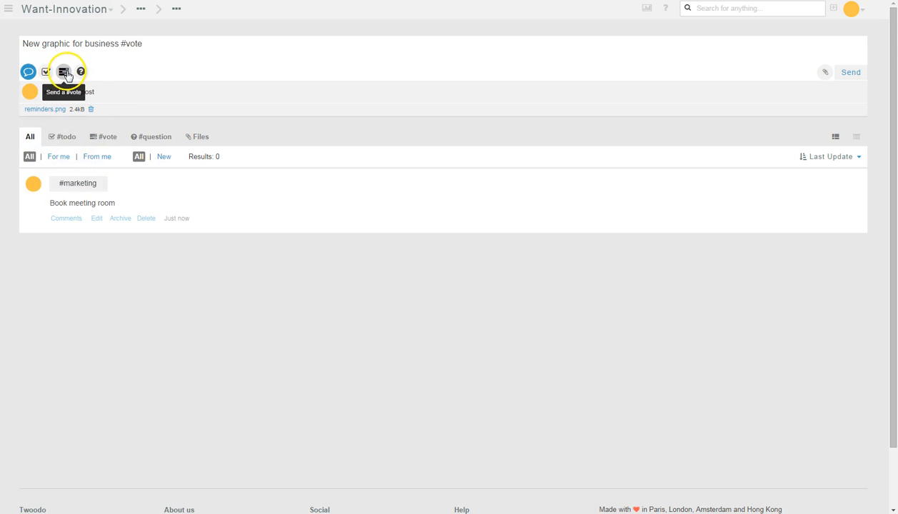
pyautogui.click(63, 71)
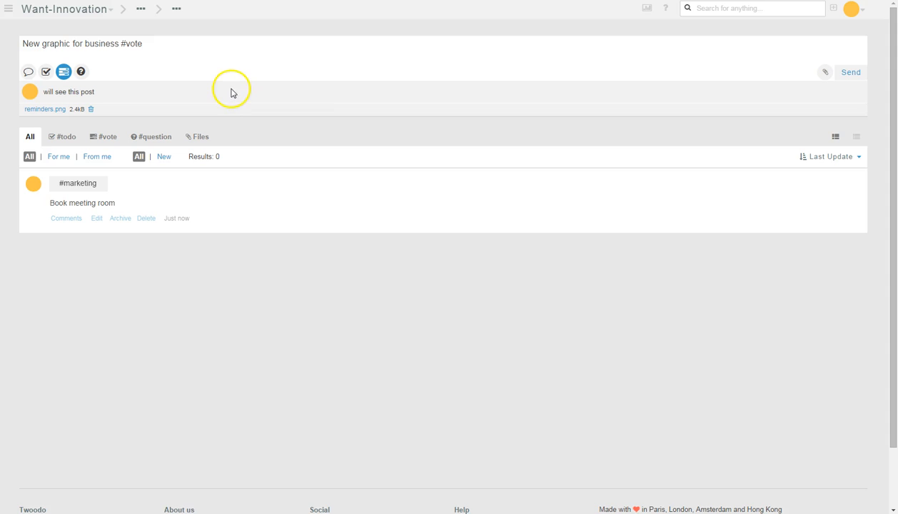
pyautogui.click(850, 72)
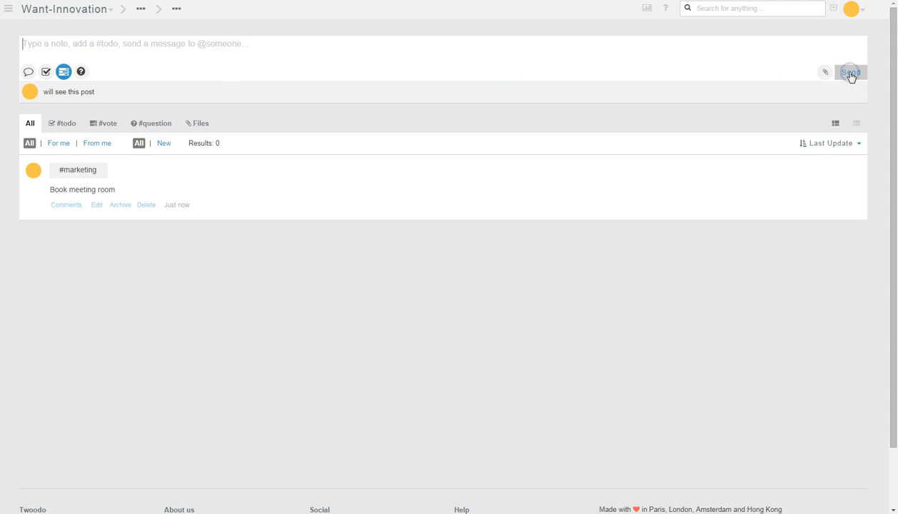
pyautogui.click(850, 72)
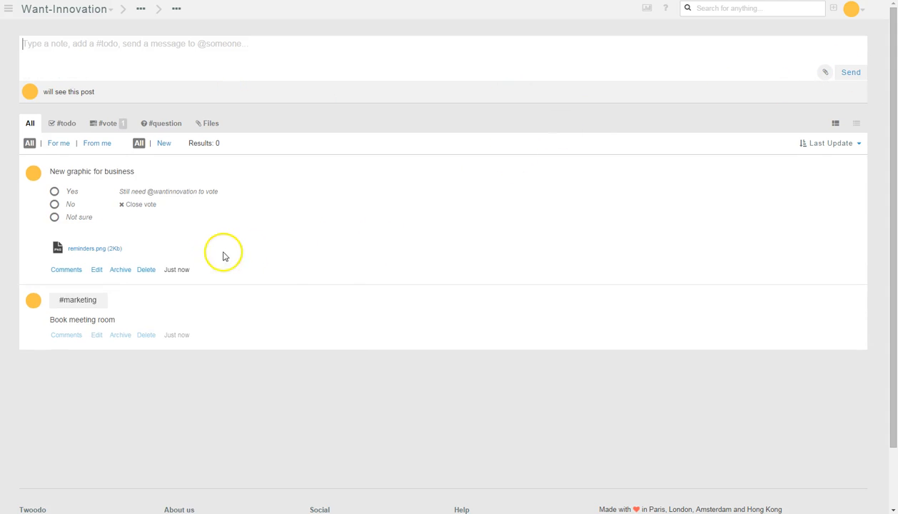
pyautogui.moveTo(234, 239)
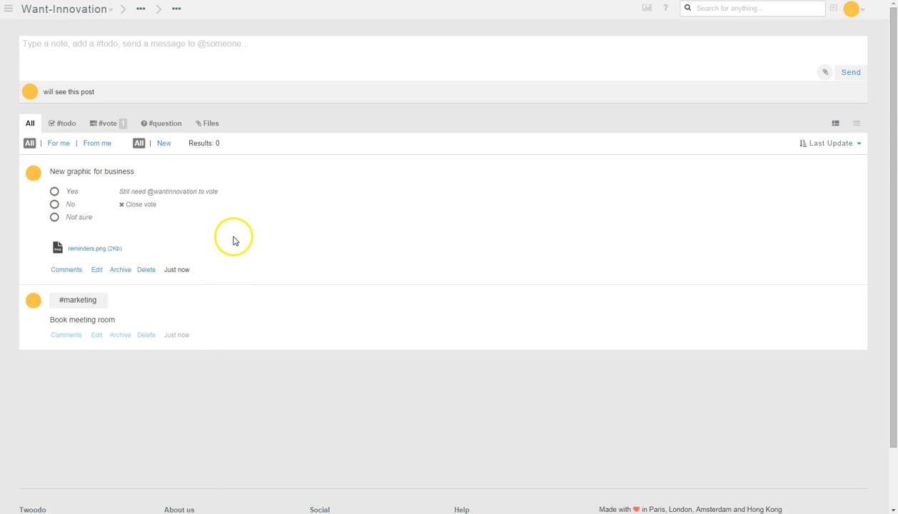
pyautogui.moveTo(85, 248)
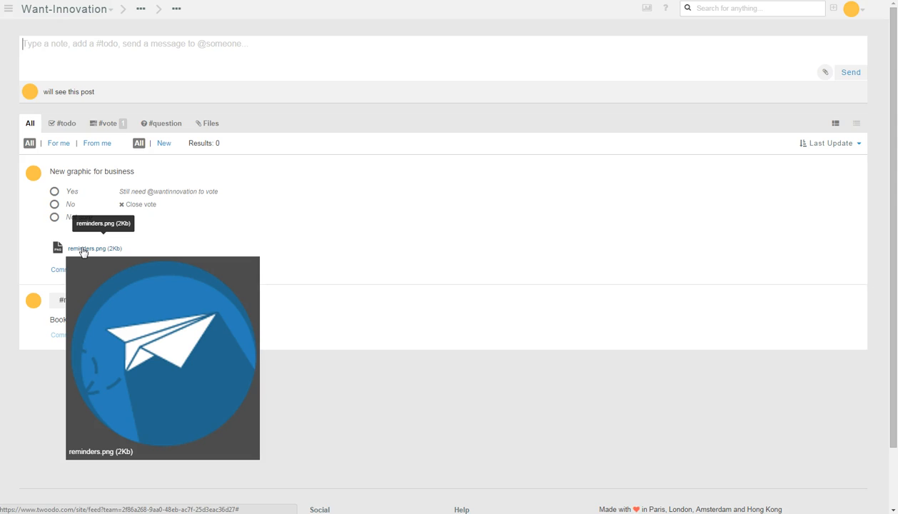
pyautogui.moveTo(136, 246)
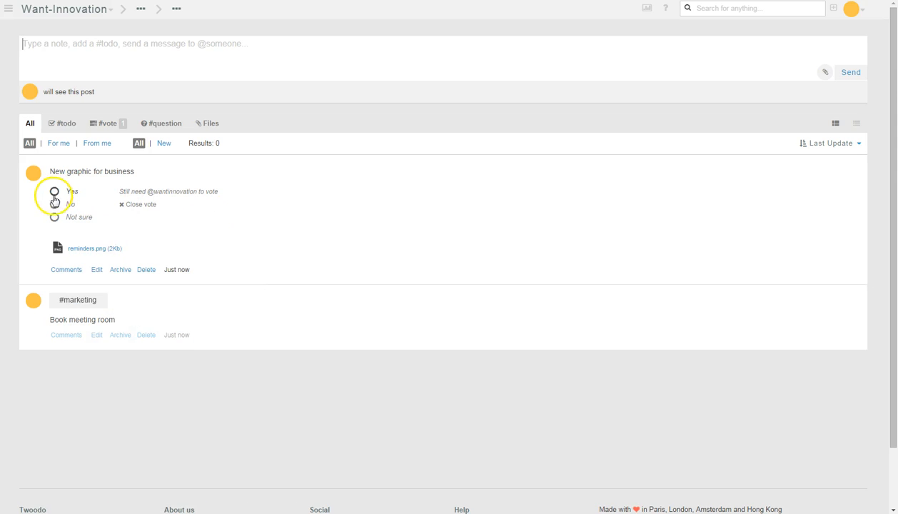
# Cast a Yes vote on the New graphic for business poll.
pyautogui.click(54, 192)
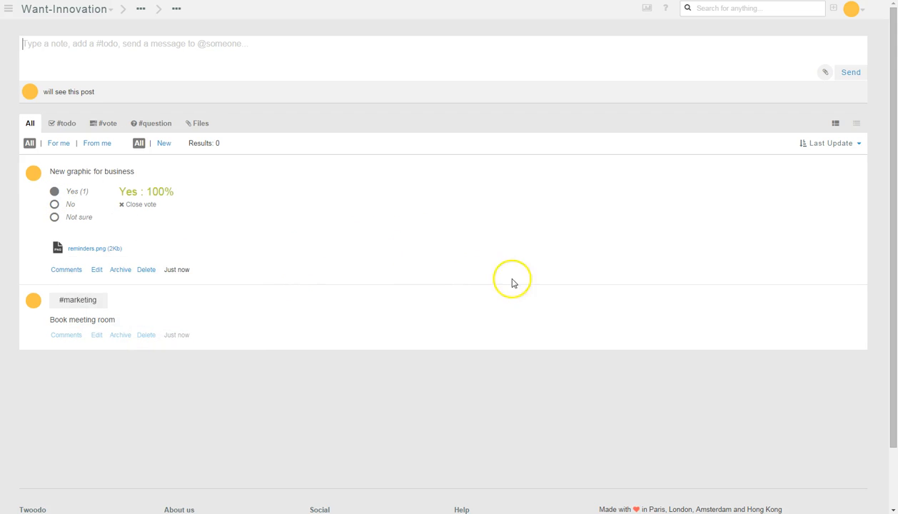
pyautogui.moveTo(332, 140)
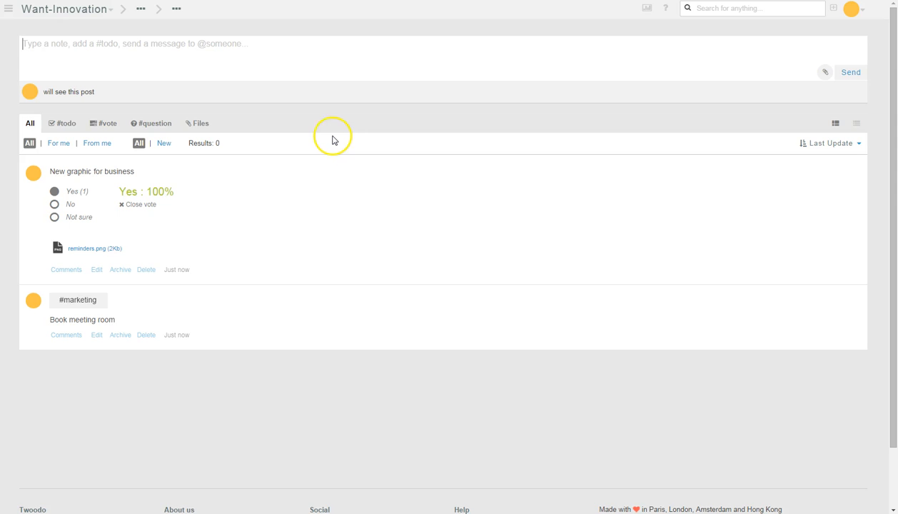
pyautogui.moveTo(266, 323)
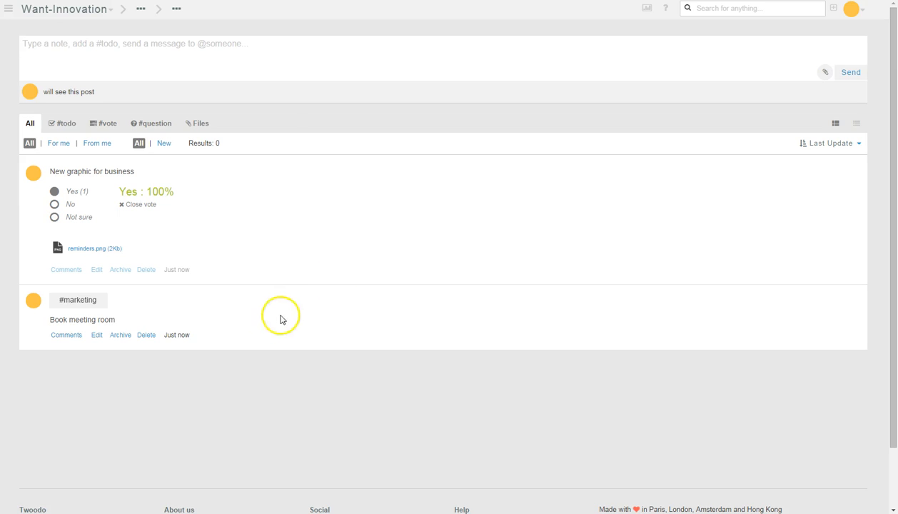
# Open the Want-Innovation team settings on the Team member list.
pyautogui.click(141, 9)
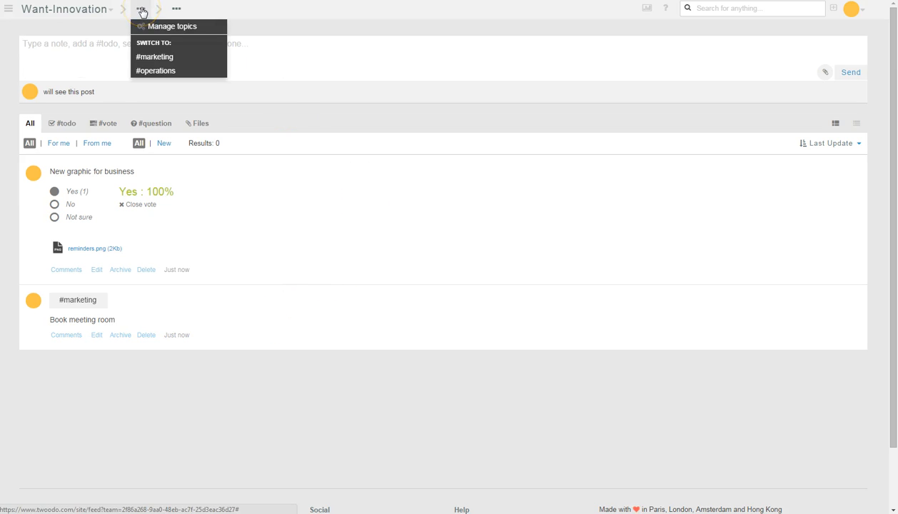
pyautogui.click(64, 8)
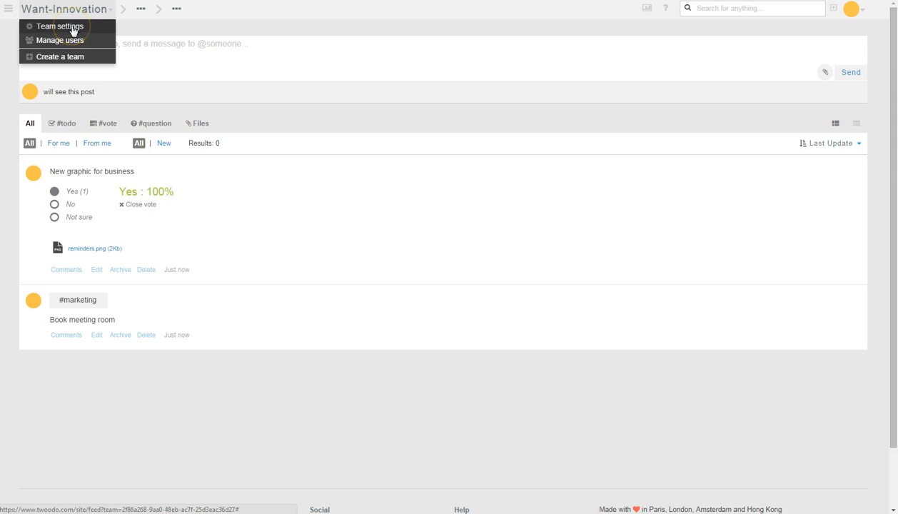
pyautogui.click(60, 26)
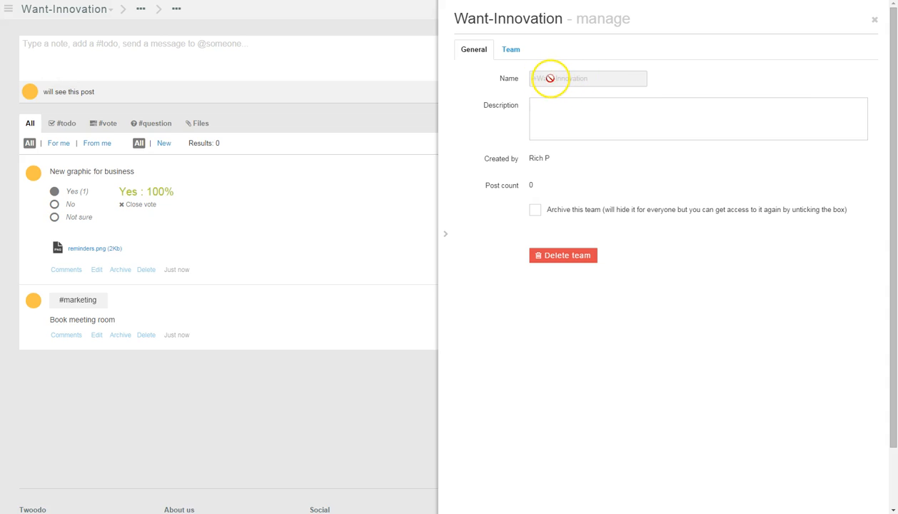
pyautogui.click(510, 49)
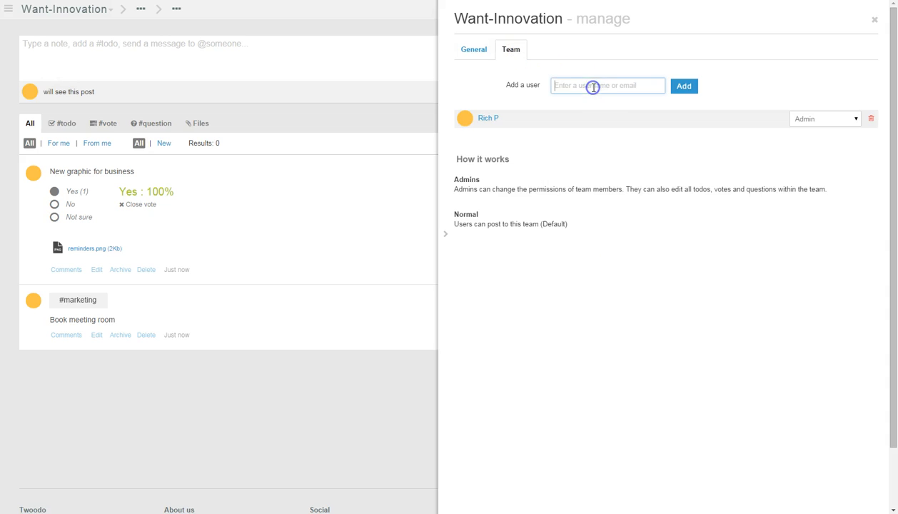
# Try adding Marketing and Business Development as members, then close the settings panel.
pyautogui.write('Marketing')
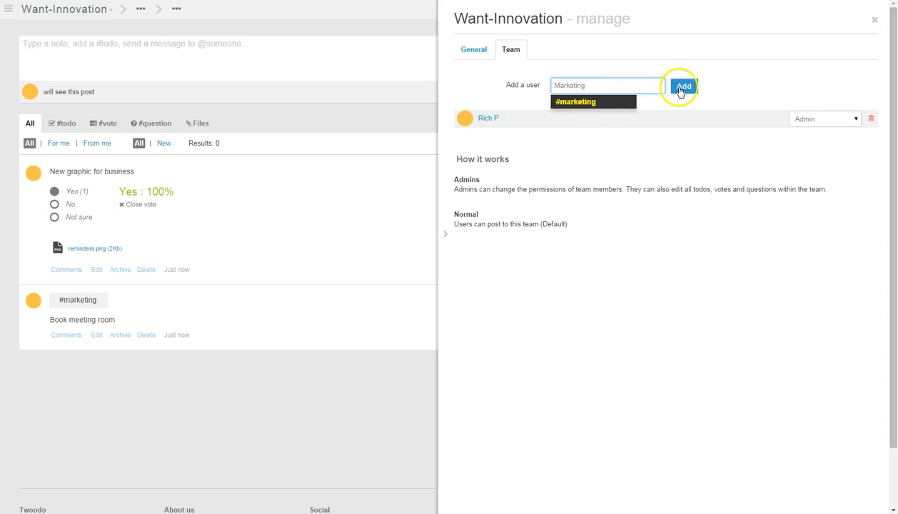
pyautogui.click(683, 86)
pyautogui.write('Business Develo')
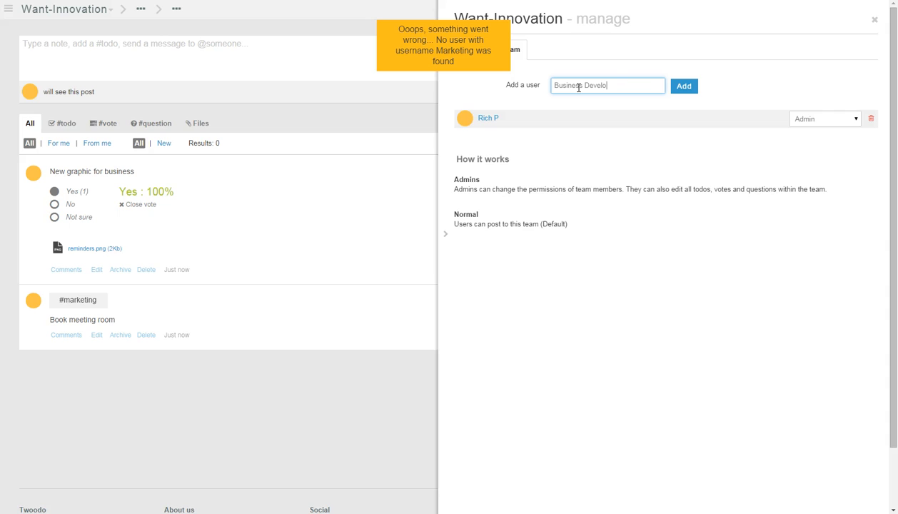
pyautogui.click(683, 86)
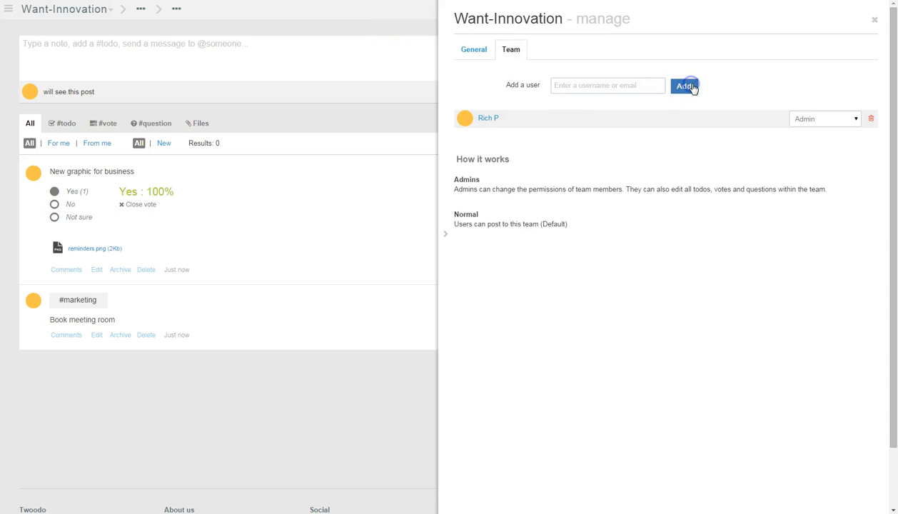
pyautogui.click(684, 86)
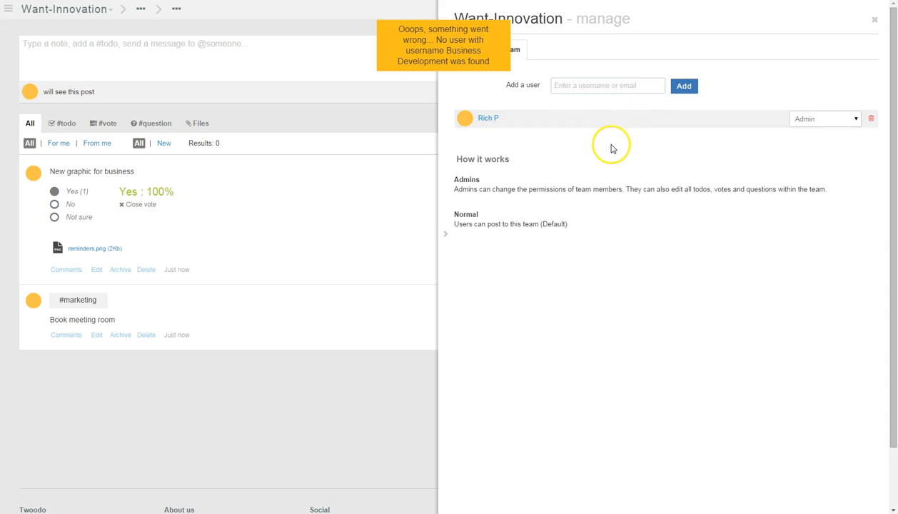
pyautogui.moveTo(612, 149)
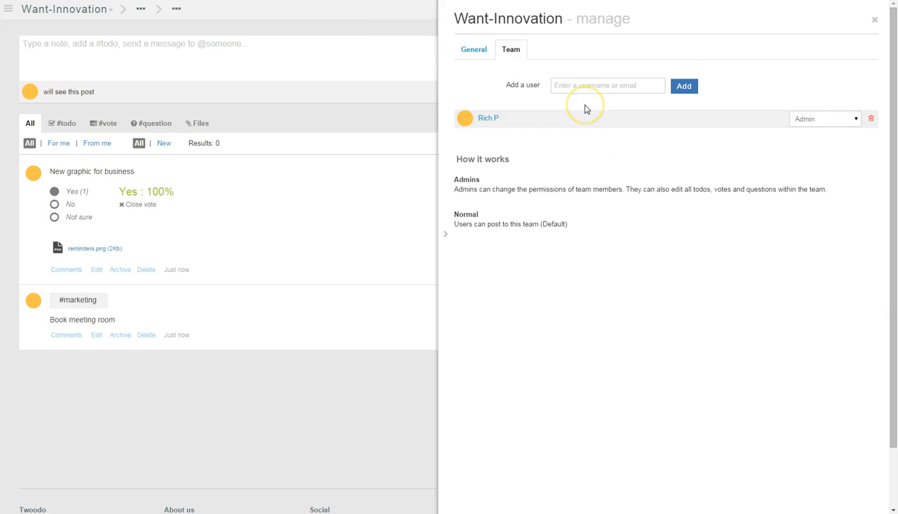
pyautogui.moveTo(578, 110)
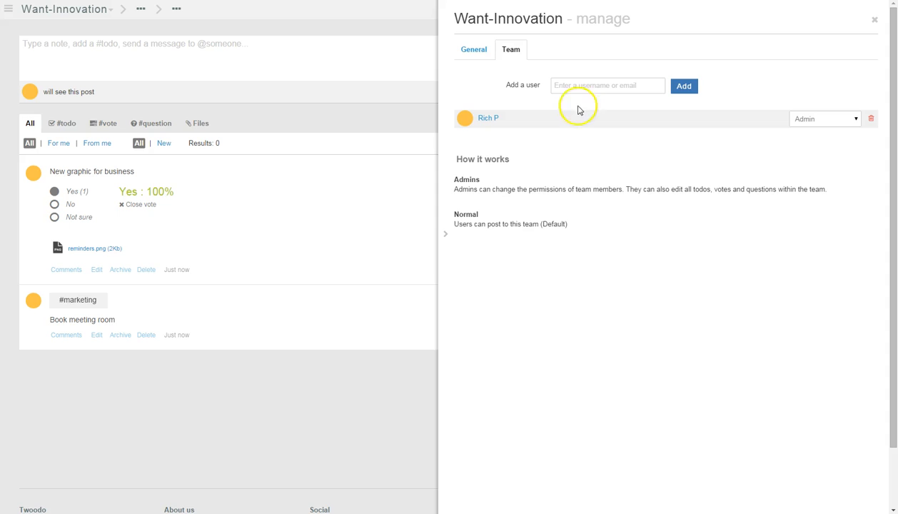
pyautogui.click(473, 49)
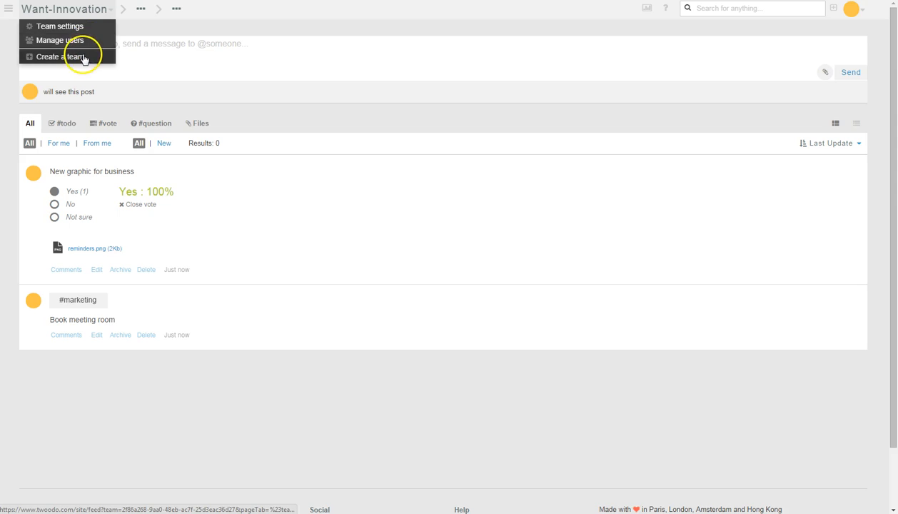
# Start a new team named 'Business Development' and continue to topics.
pyautogui.click(59, 56)
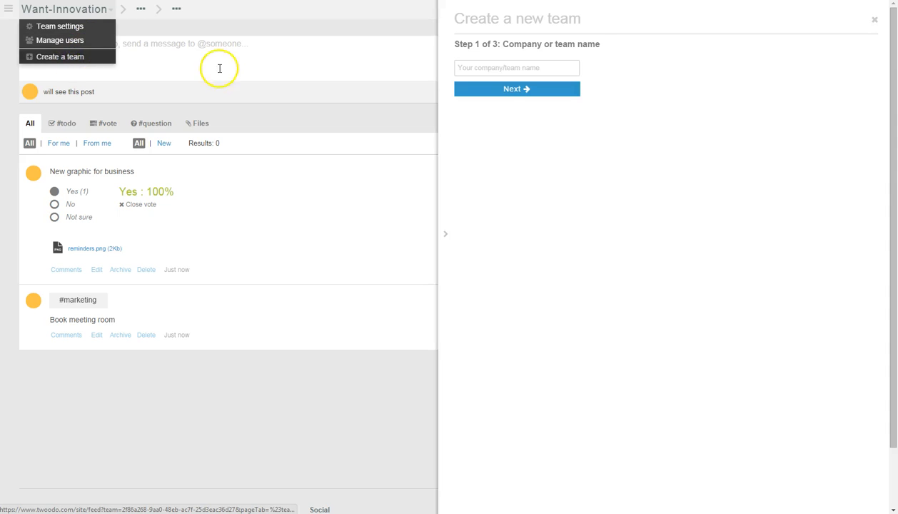
pyautogui.click(516, 68)
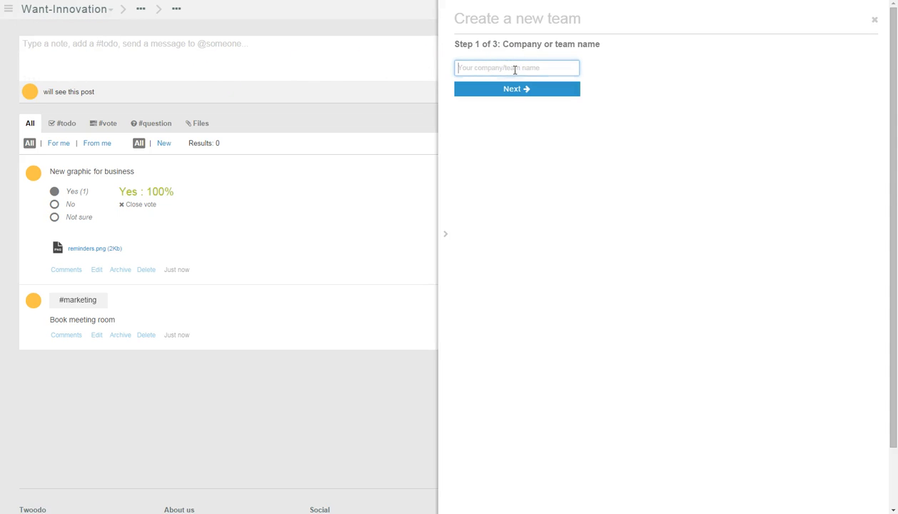
pyautogui.write('Bu')
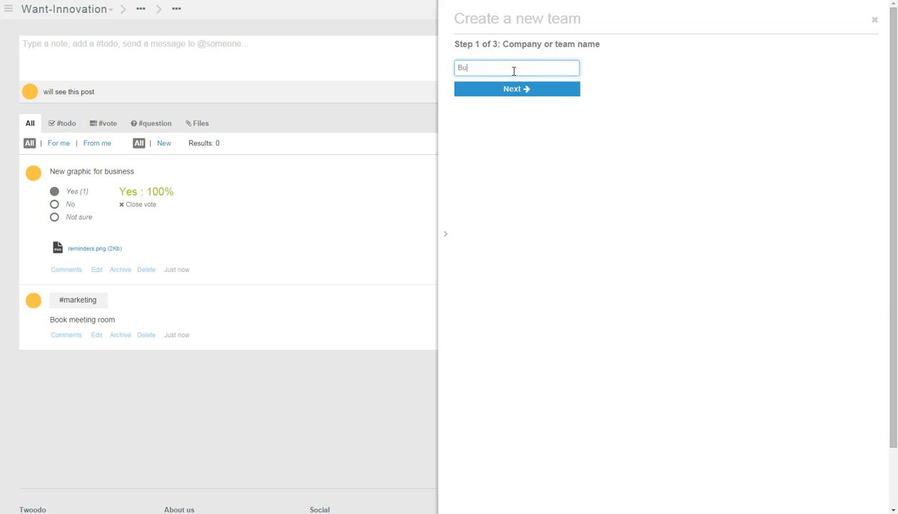
pyautogui.write('siness')
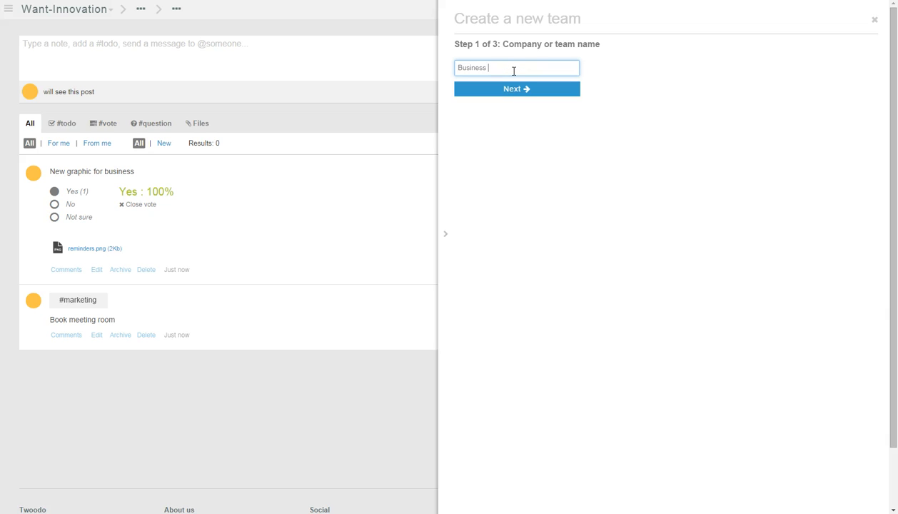
pyautogui.write('Development')
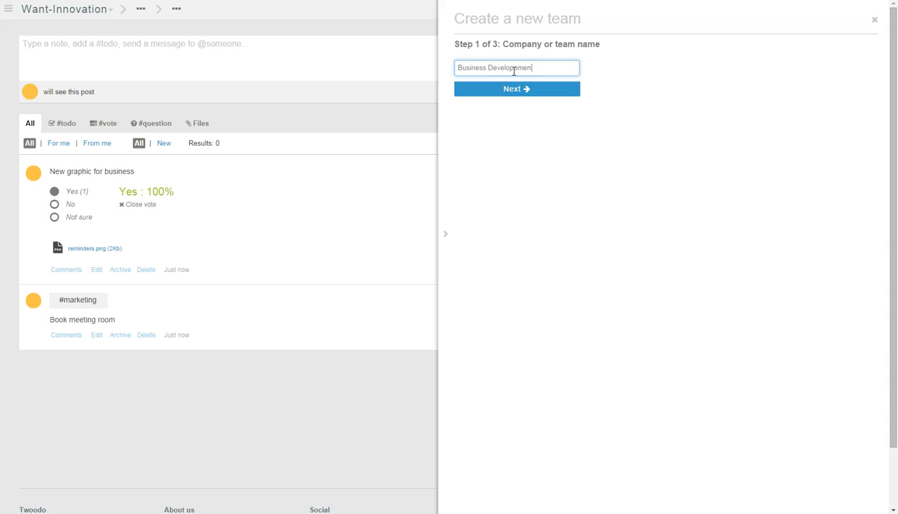
pyautogui.press('Backspace')
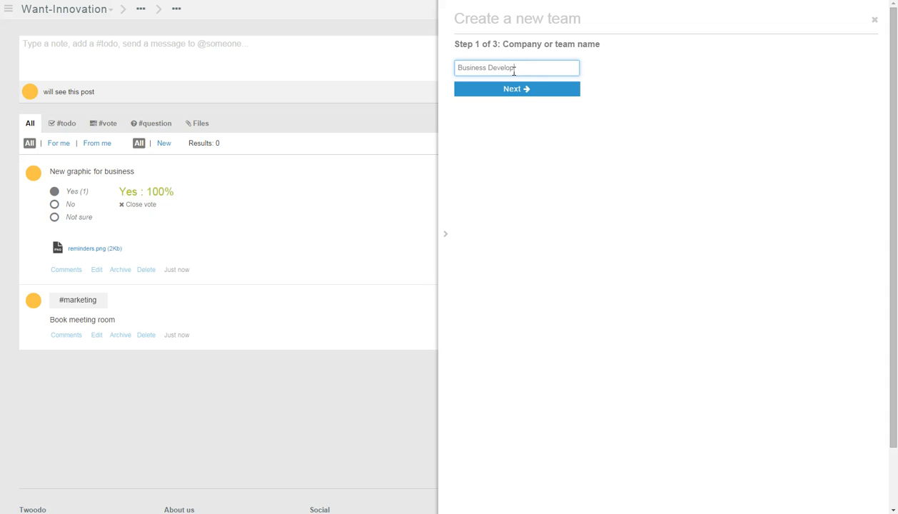
pyautogui.click(516, 89)
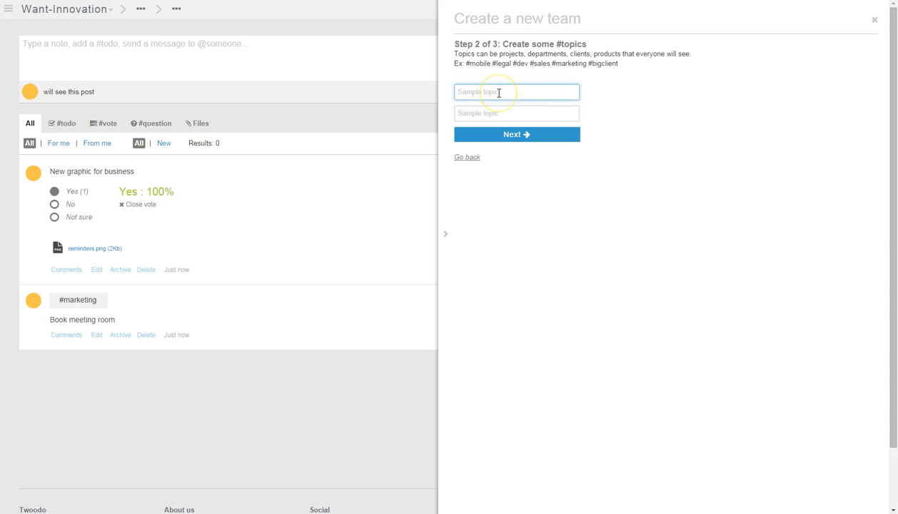
# Add topics #newclient and #presentation and create the team without inviting anyone.
pyautogui.write('#newclient')
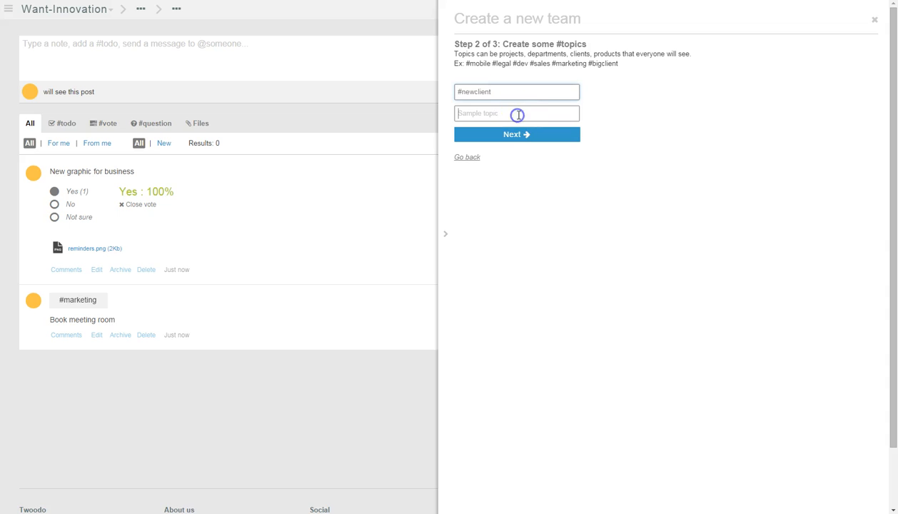
pyautogui.write('#')
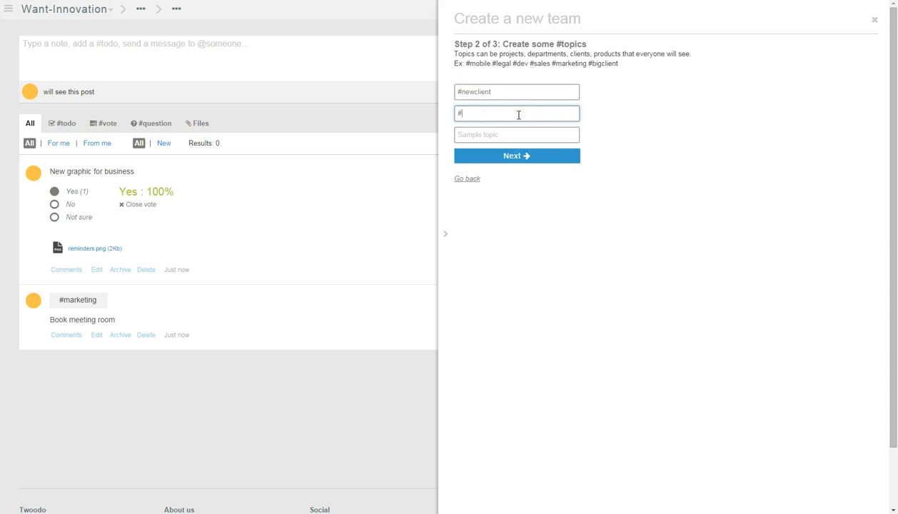
pyautogui.write('presentation')
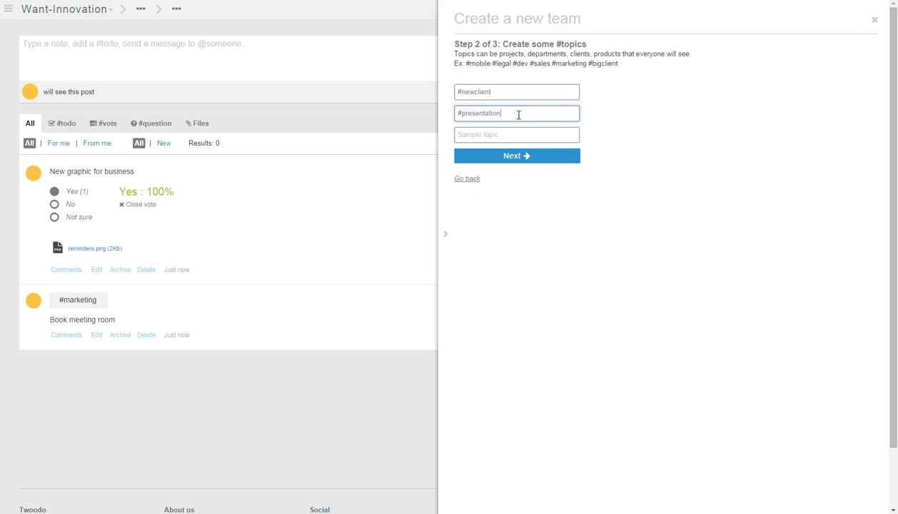
pyautogui.click(516, 155)
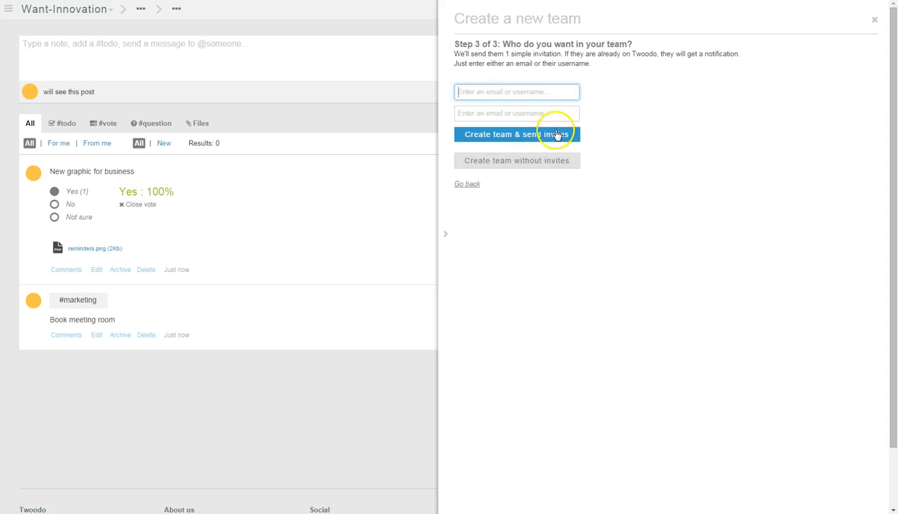
pyautogui.moveTo(497, 169)
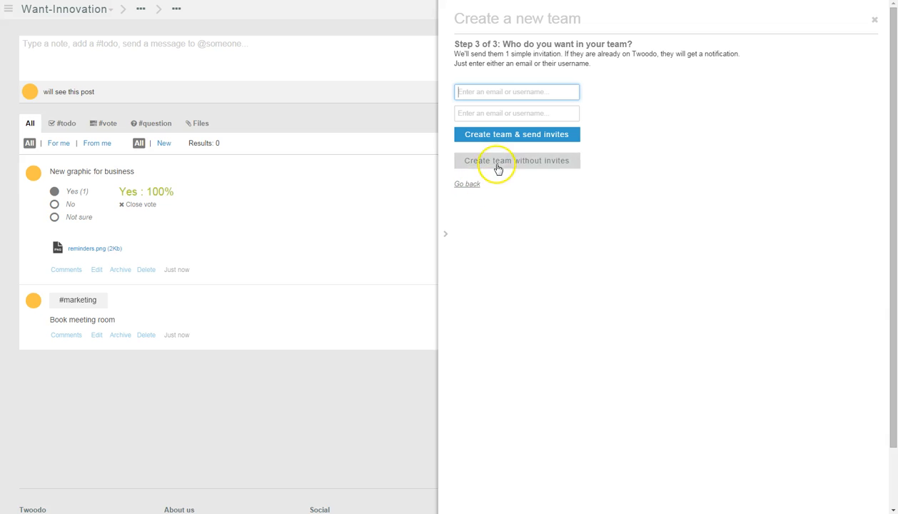
pyautogui.click(516, 160)
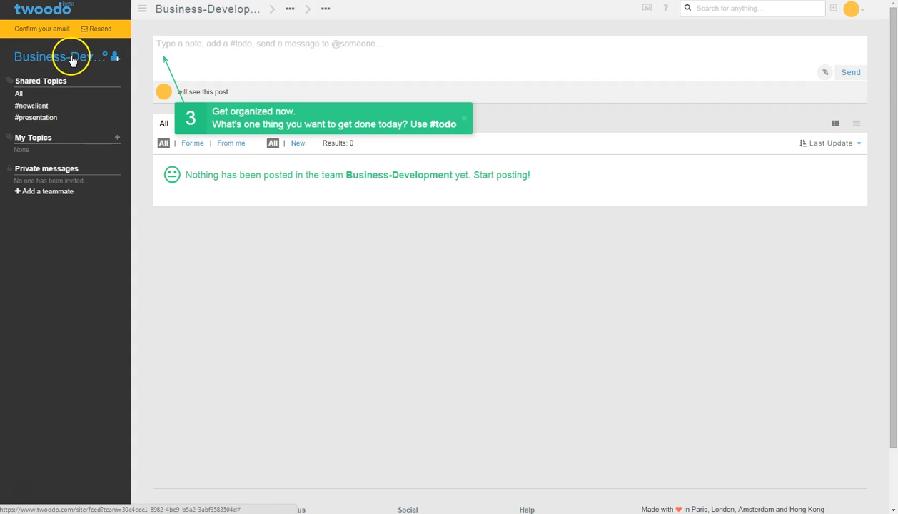
pyautogui.moveTo(100, 29)
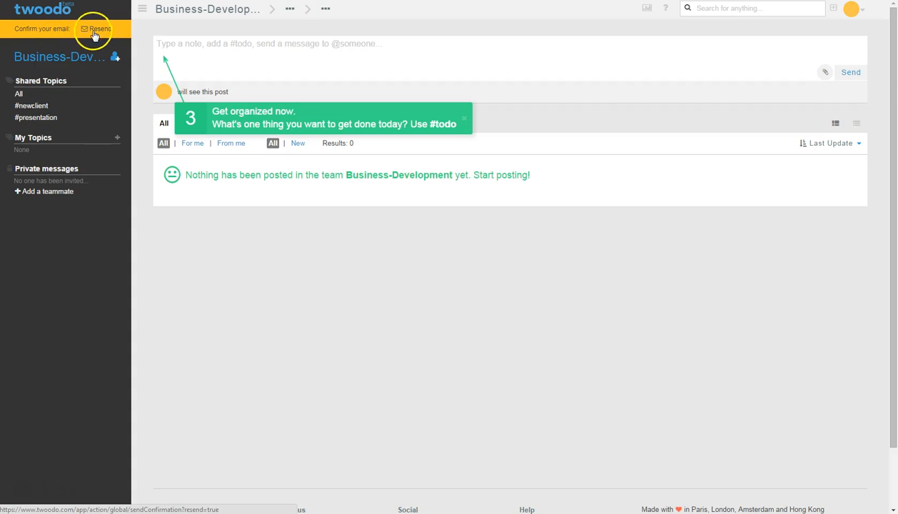
pyautogui.moveTo(18, 493)
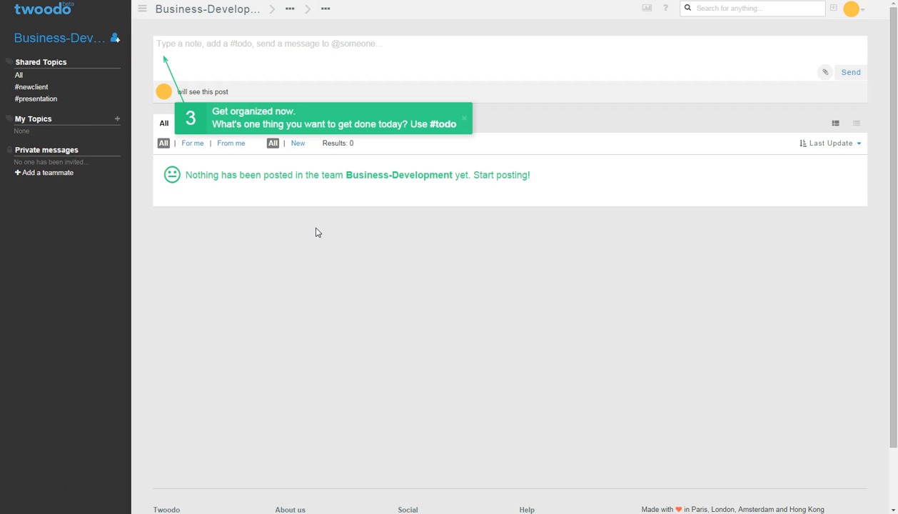
pyautogui.moveTo(453, 120)
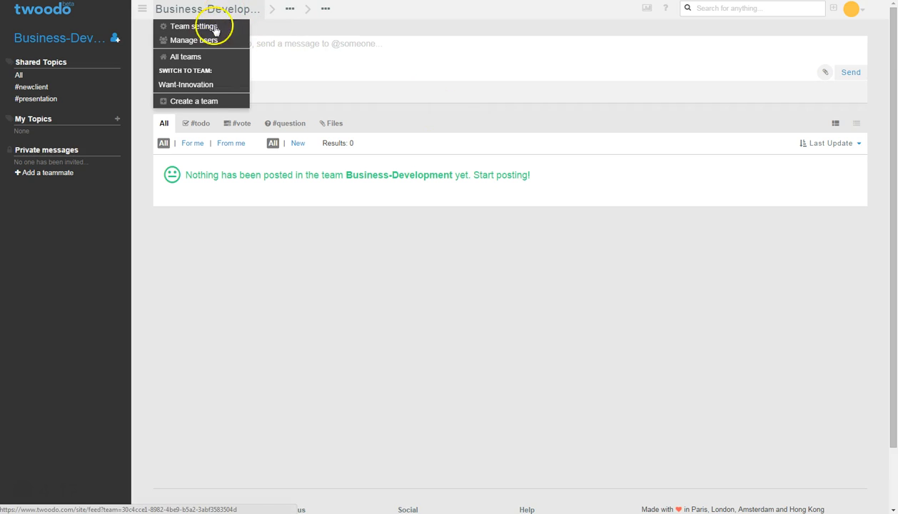
# Switch back to the Want-Innovation team from the team dropdown.
pyautogui.click(185, 84)
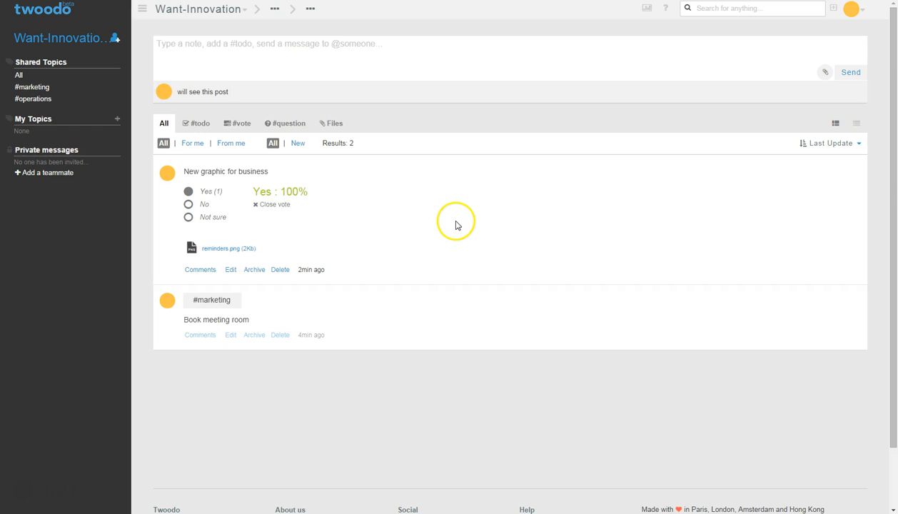
pyautogui.moveTo(228, 248)
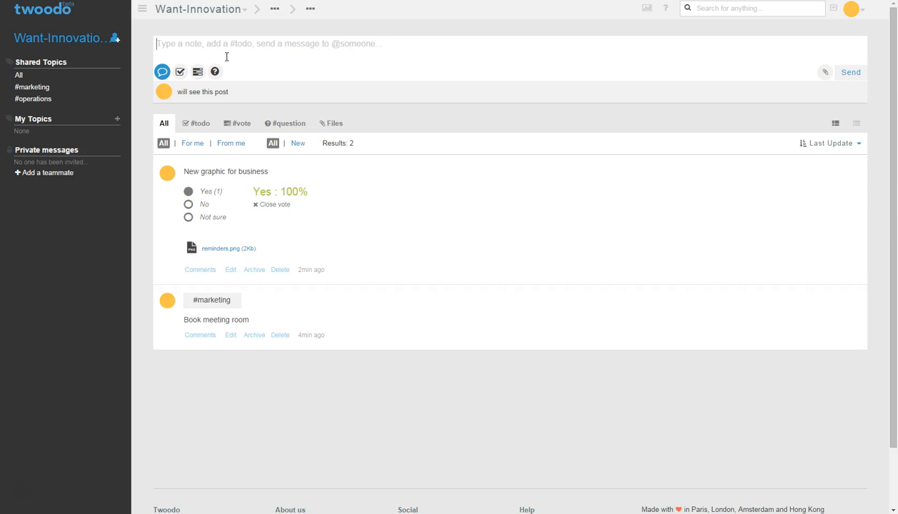
# Post 'Catch taxi to airport' as a #todo.
pyautogui.write('Catch')
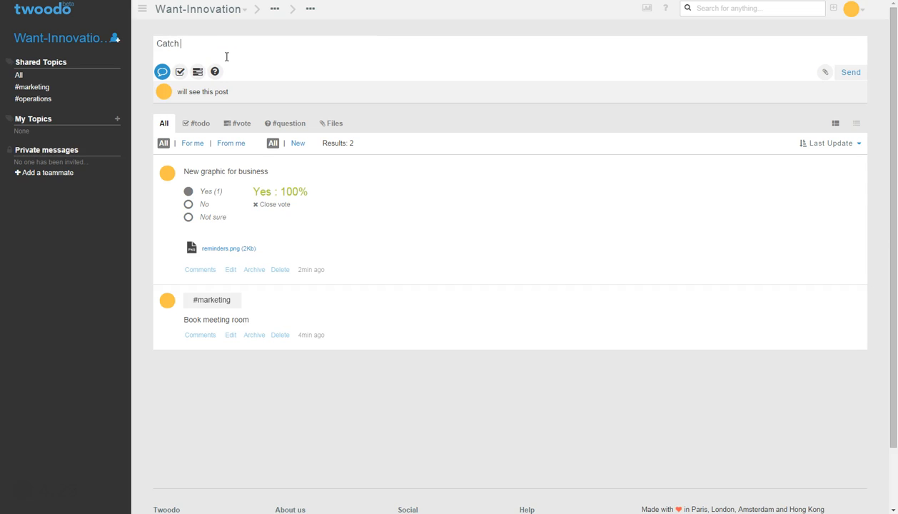
pyautogui.write('taxi')
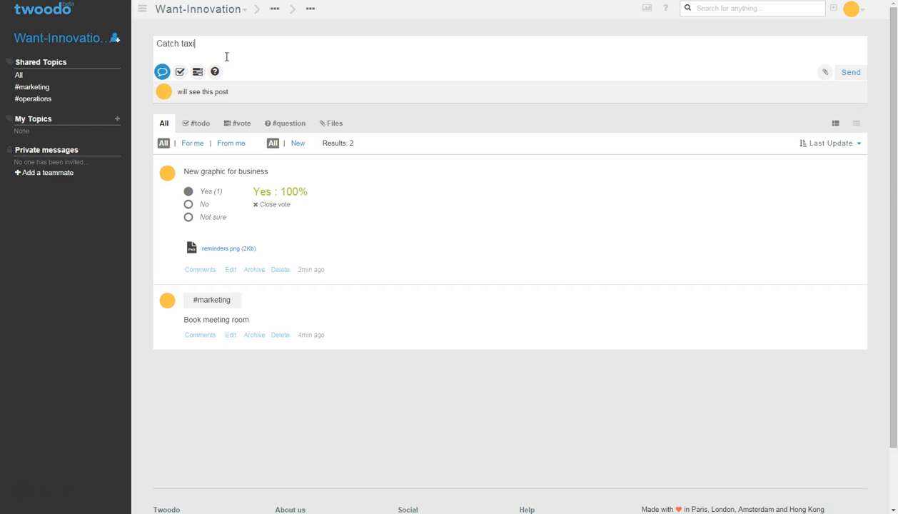
pyautogui.write('to airport')
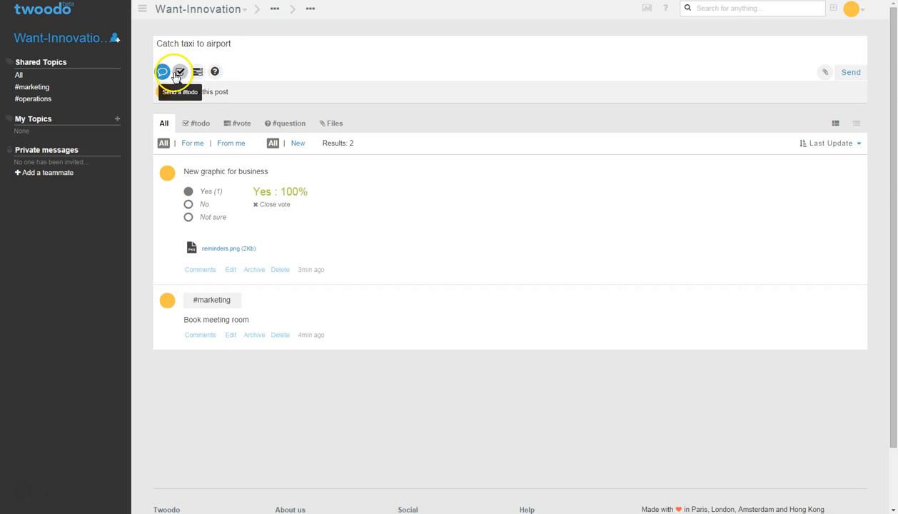
pyautogui.click(179, 72)
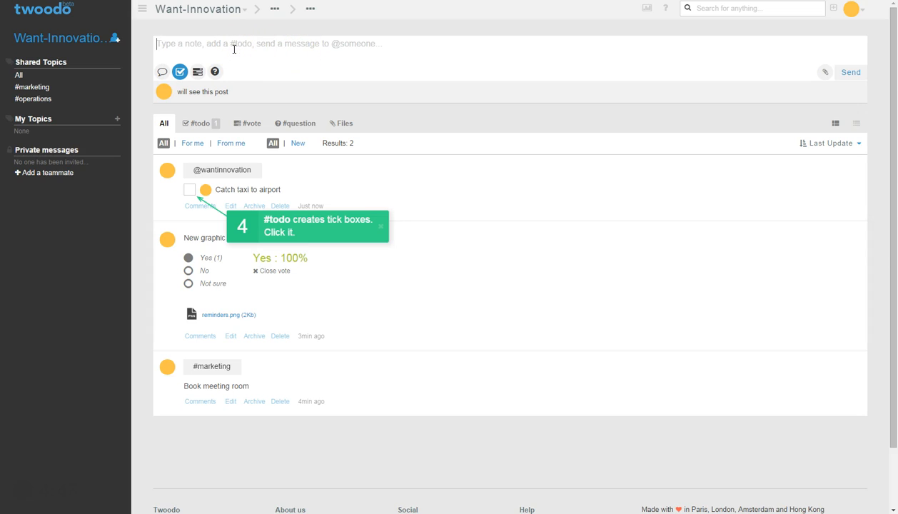
# Post 'Who is coming to the conference?' to the feed as a question.
pyautogui.write('Who')
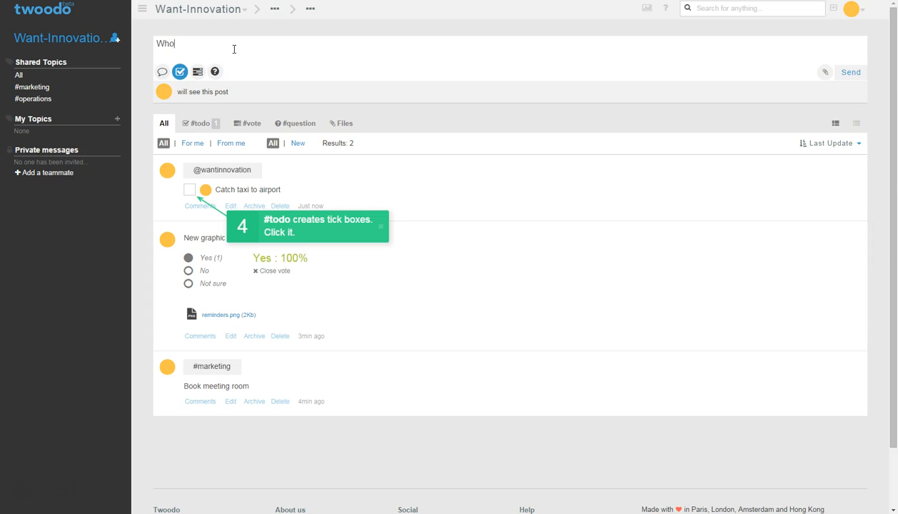
pyautogui.write('is coming to the')
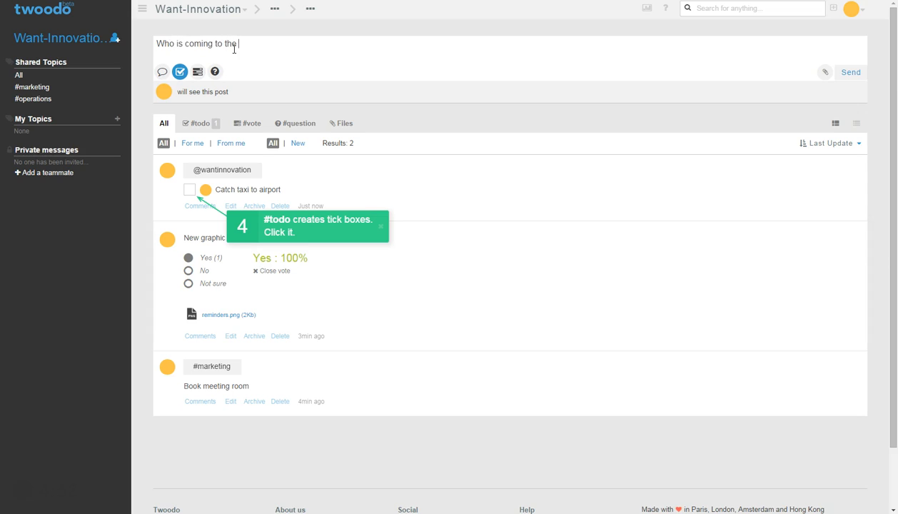
pyautogui.write('confere')
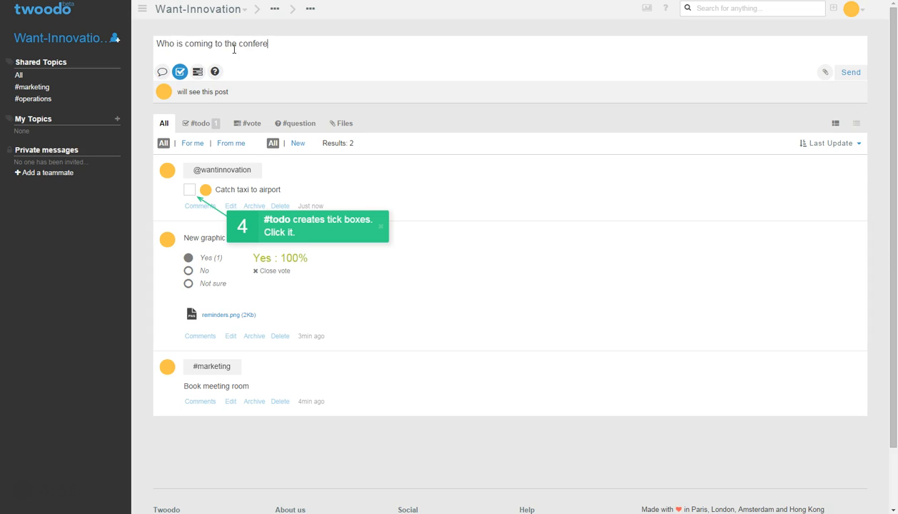
pyautogui.write('nce')
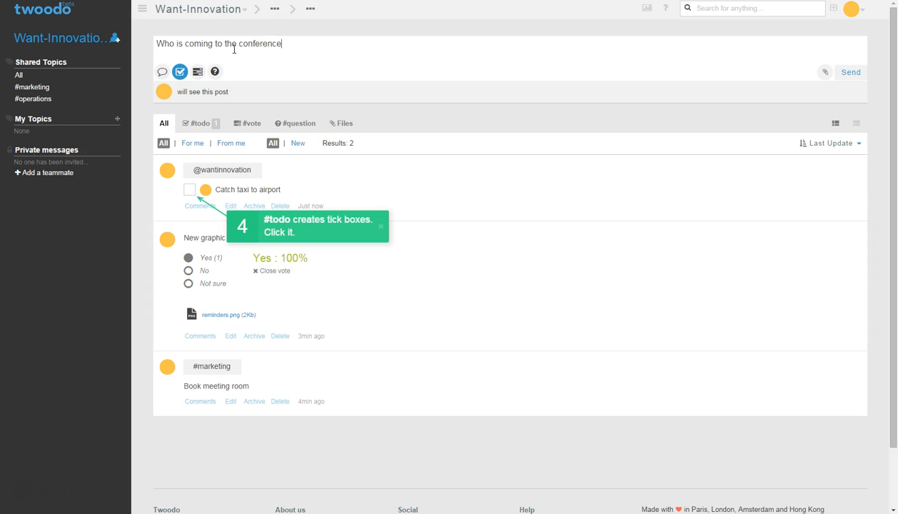
pyautogui.write('?')
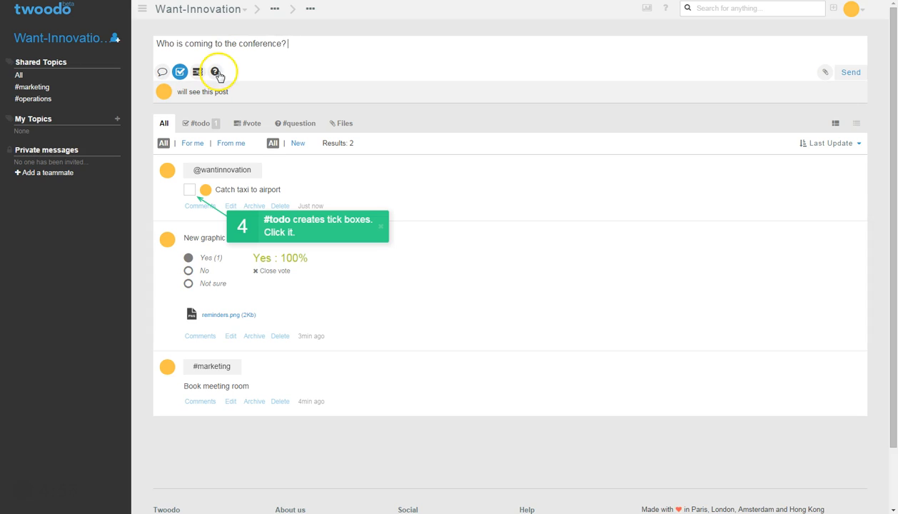
pyautogui.click(215, 71)
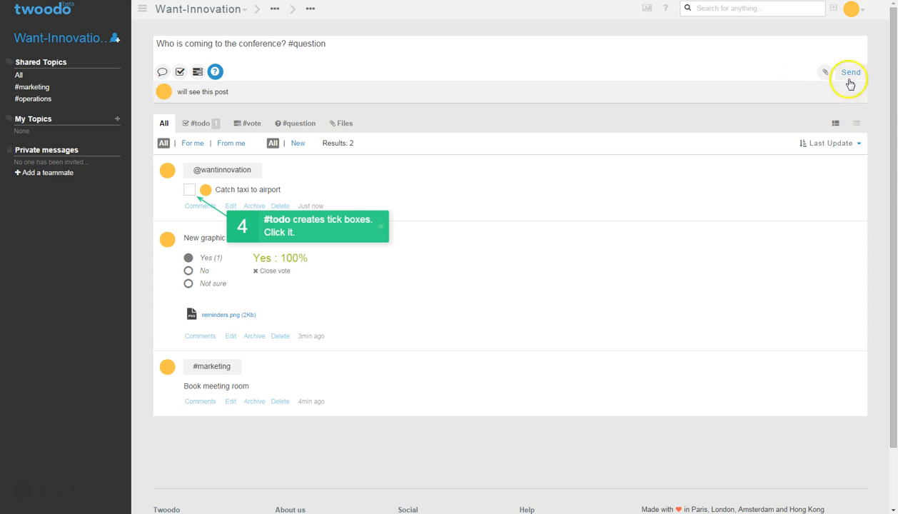
pyautogui.click(851, 72)
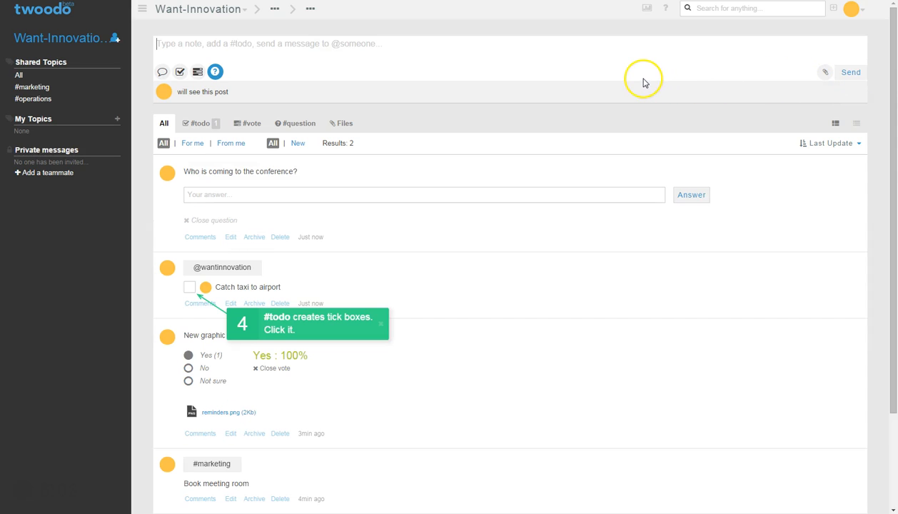
pyautogui.moveTo(340, 214)
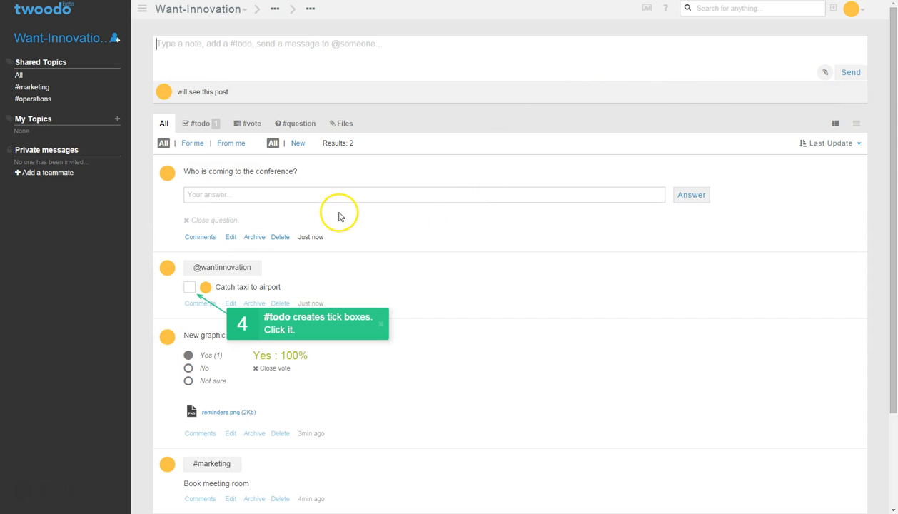
pyautogui.moveTo(165, 296)
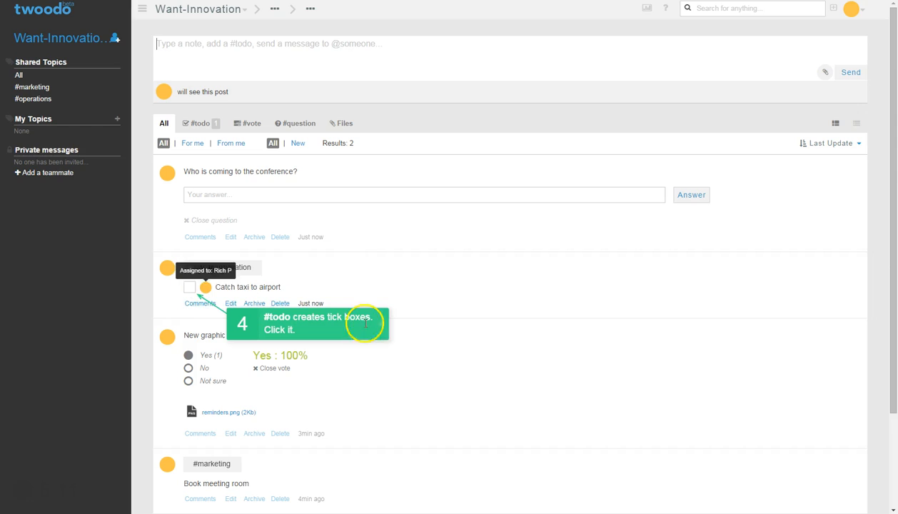
# Dismiss the step-5 onboarding tip and tick off the 'Catch taxi to airport' todo.
pyautogui.click(188, 287)
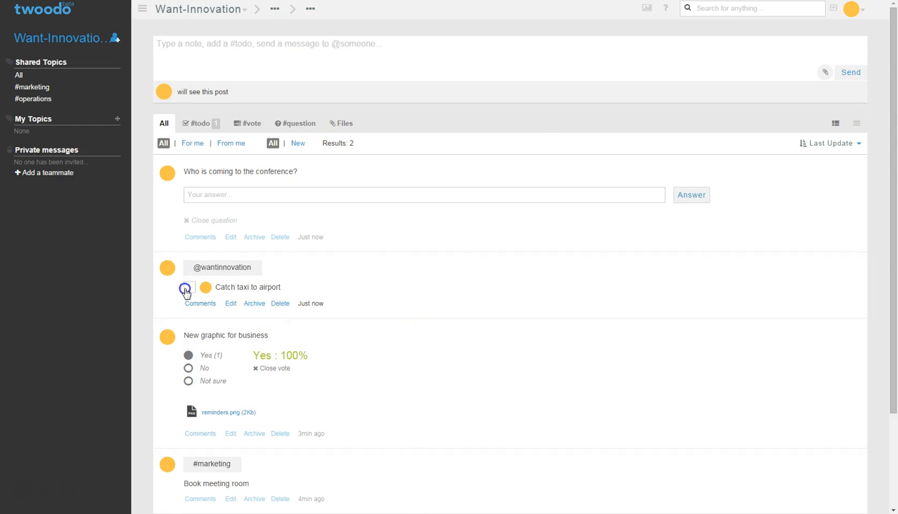
pyautogui.click(187, 286)
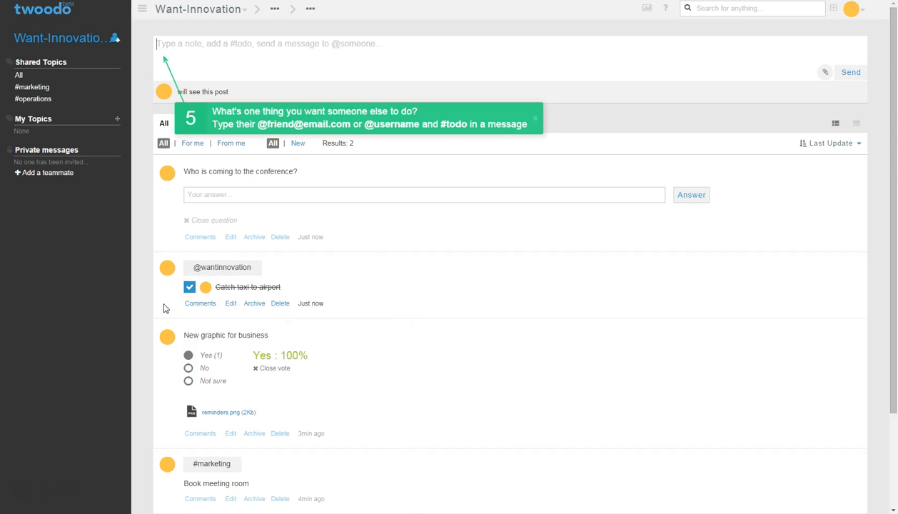
pyautogui.click(533, 118)
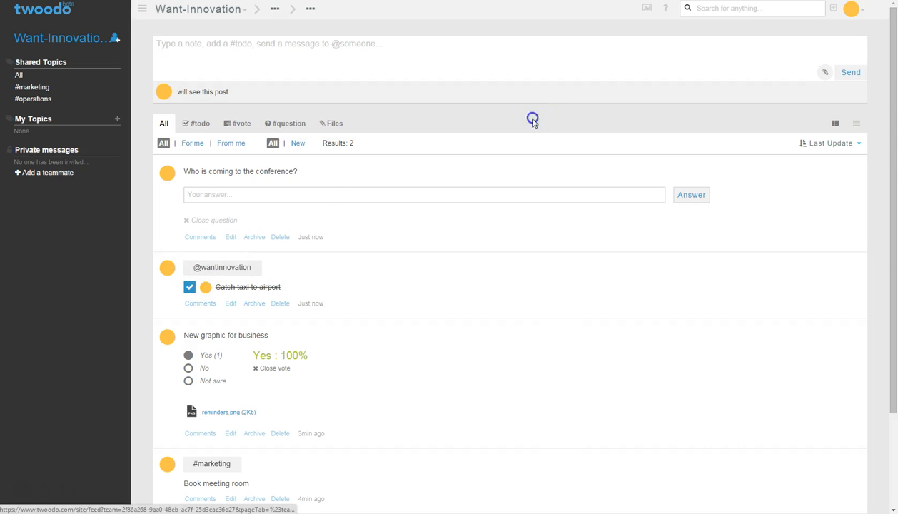
pyautogui.moveTo(189, 287)
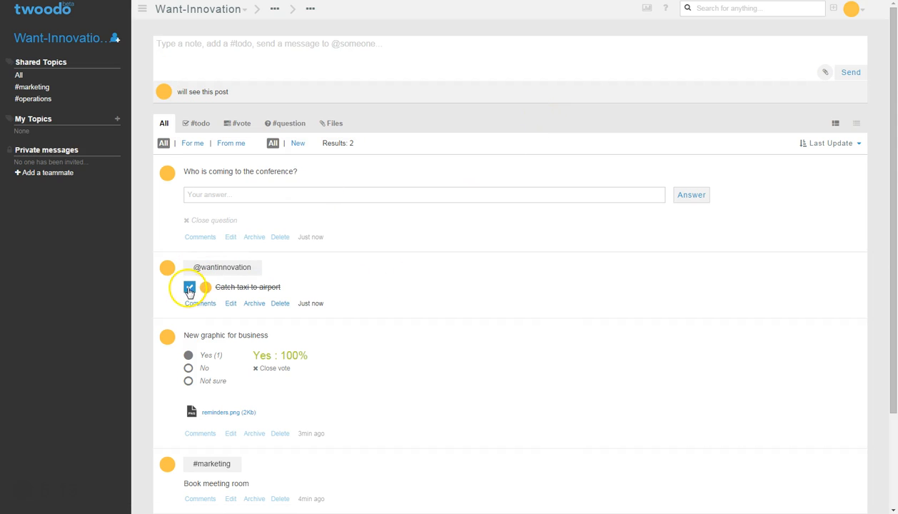
pyautogui.click(189, 287)
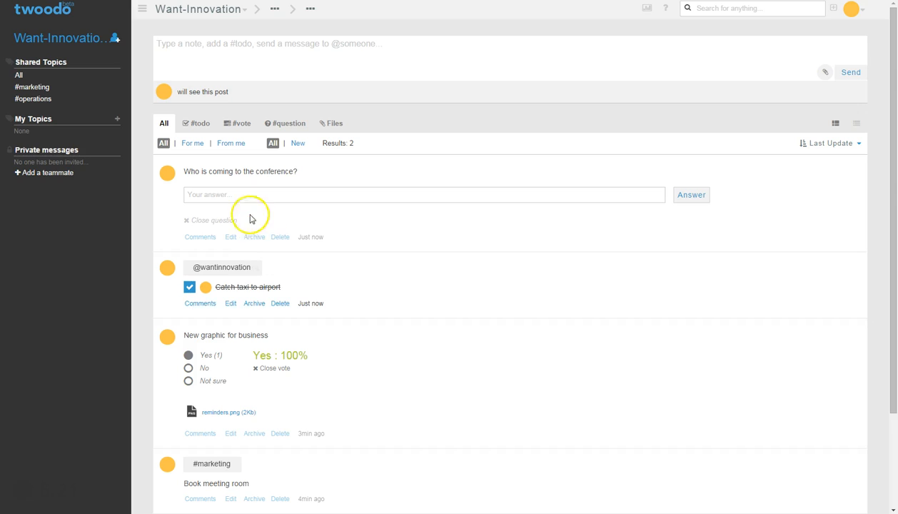
# Answer the conference question with 'I am', then view the #todo list.
pyautogui.click(424, 194)
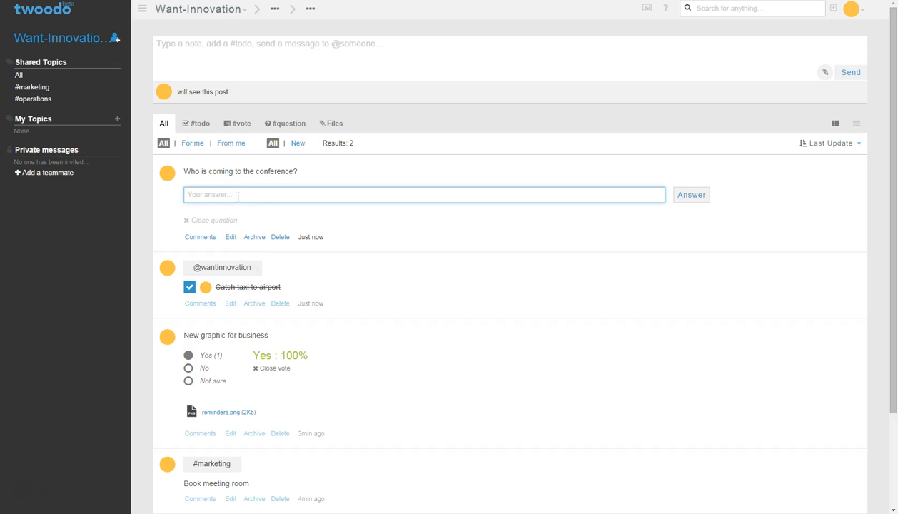
pyautogui.write('I am')
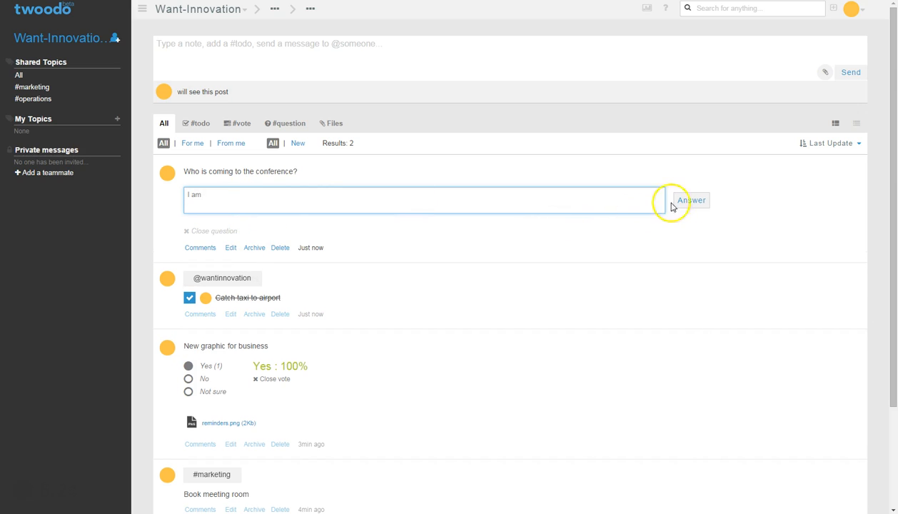
pyautogui.click(691, 200)
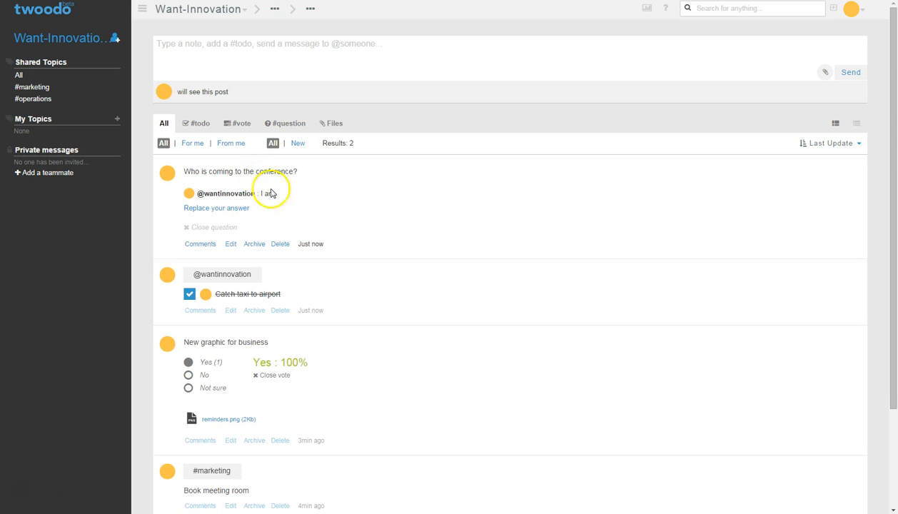
pyautogui.moveTo(412, 224)
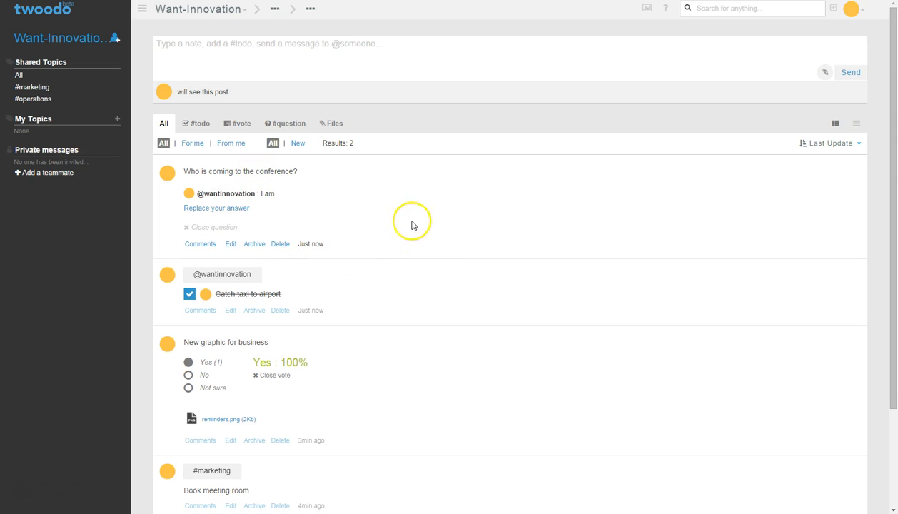
pyautogui.click(200, 122)
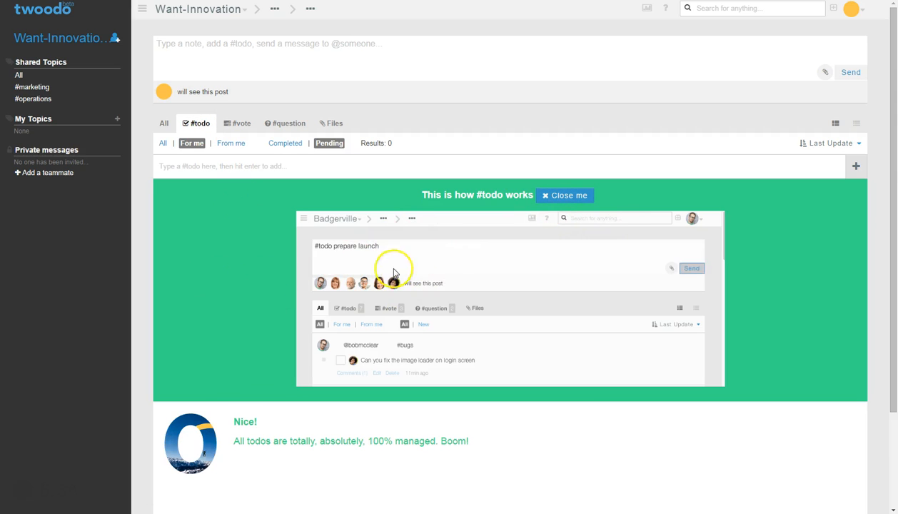
# Untick 'Catch taxi to airport' and close the todo guide banner.
pyautogui.scroll(-3)
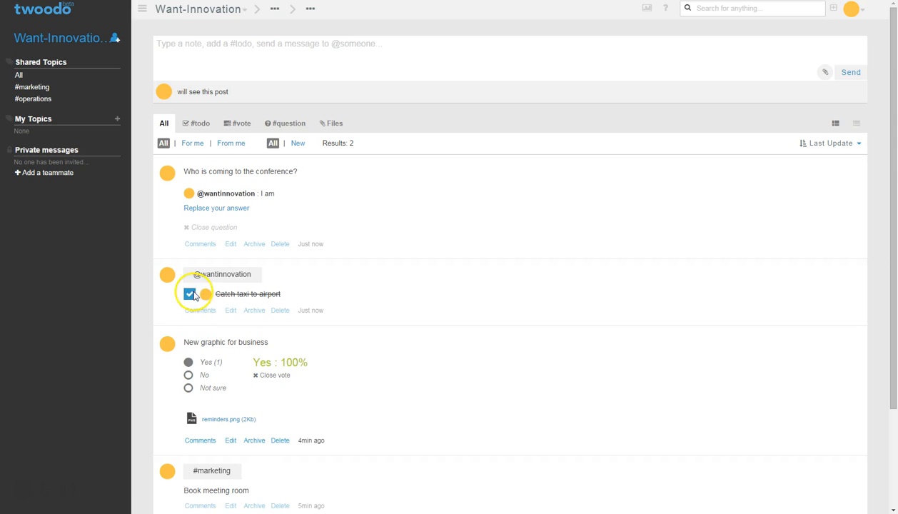
pyautogui.click(200, 122)
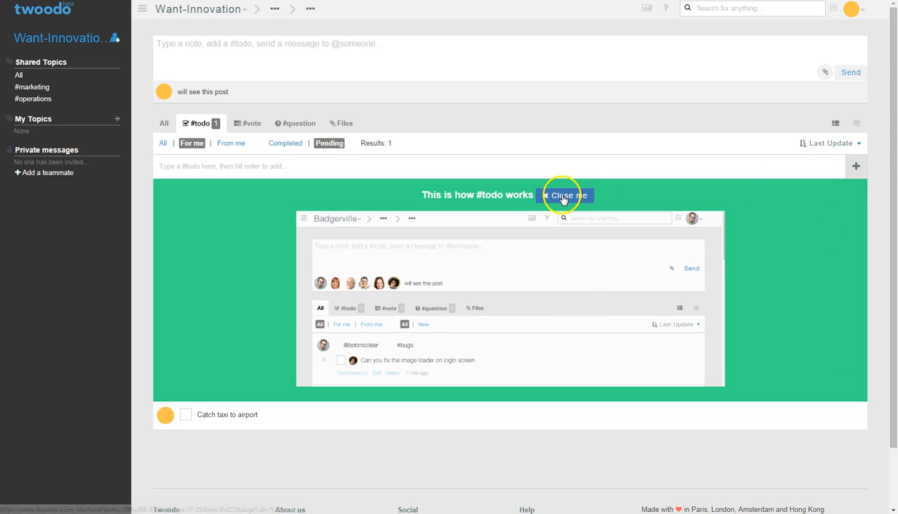
pyautogui.click(566, 195)
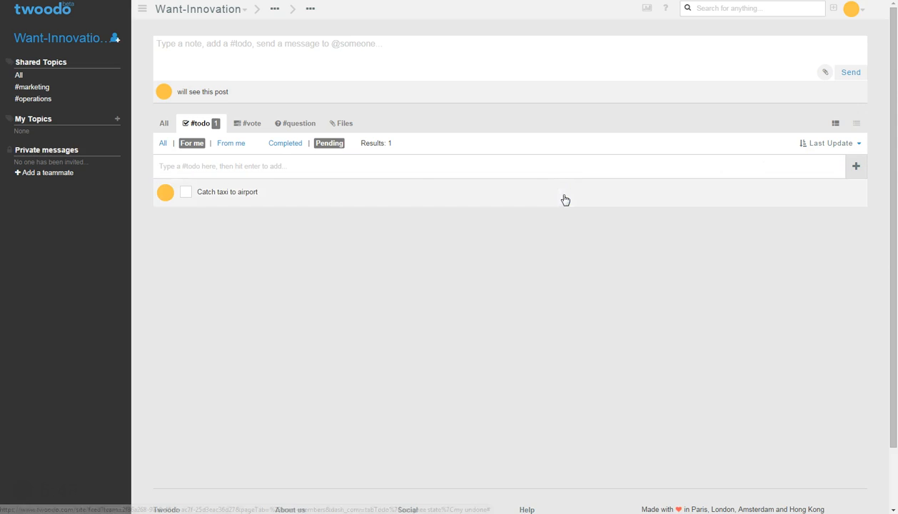
pyautogui.moveTo(318, 270)
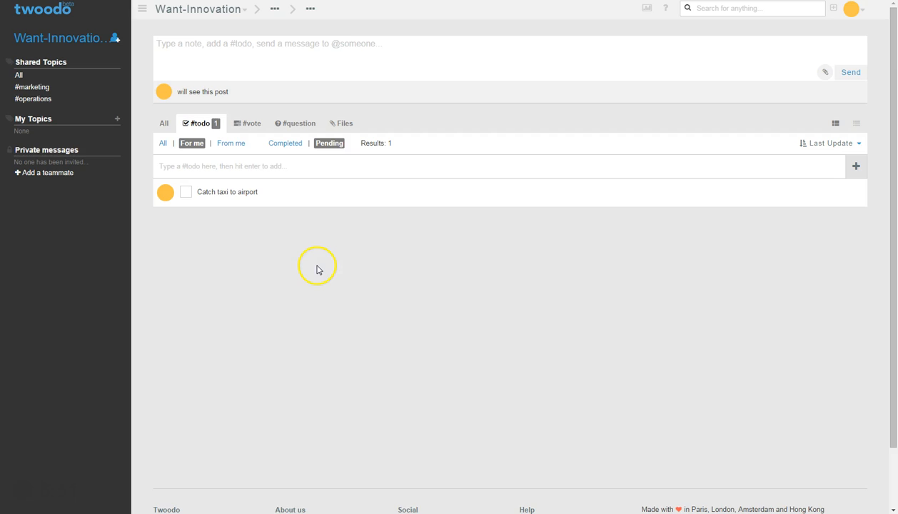
# Close the 'New graphic for business' vote, then check the #vote and #question views.
pyautogui.click(251, 123)
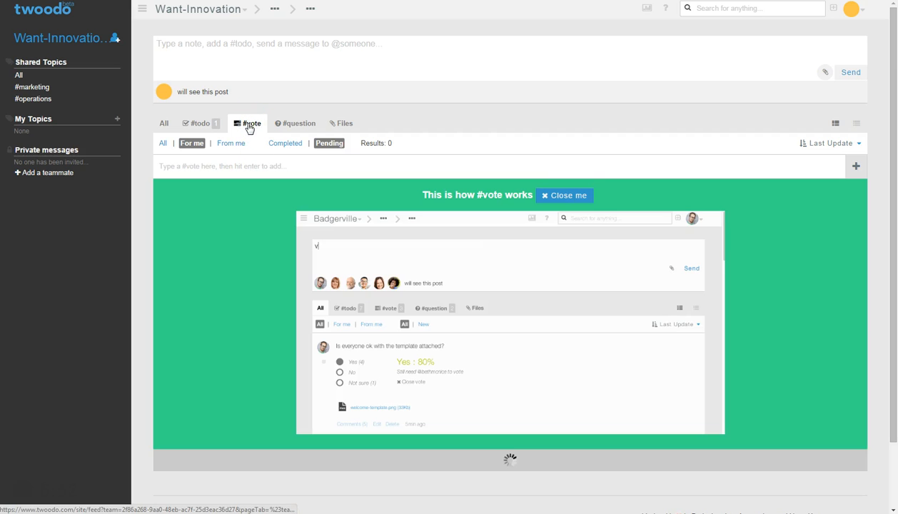
pyautogui.scroll(-3)
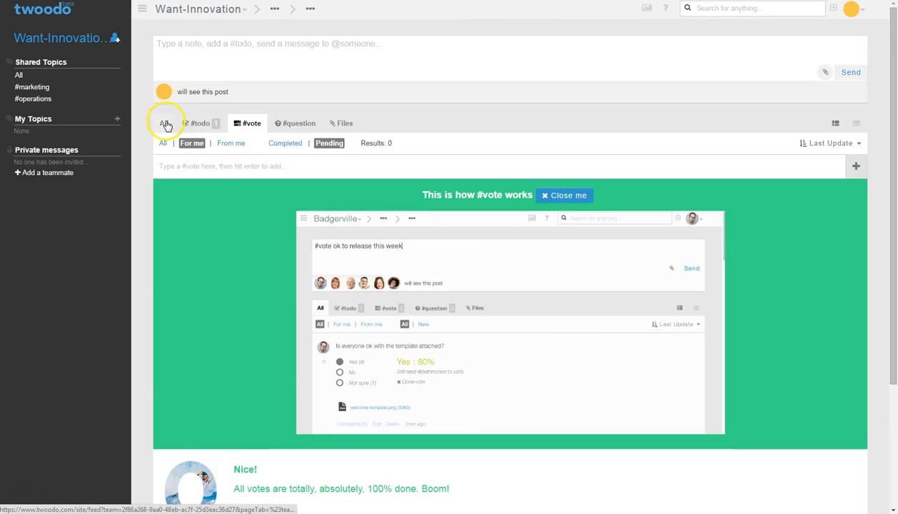
pyautogui.click(163, 123)
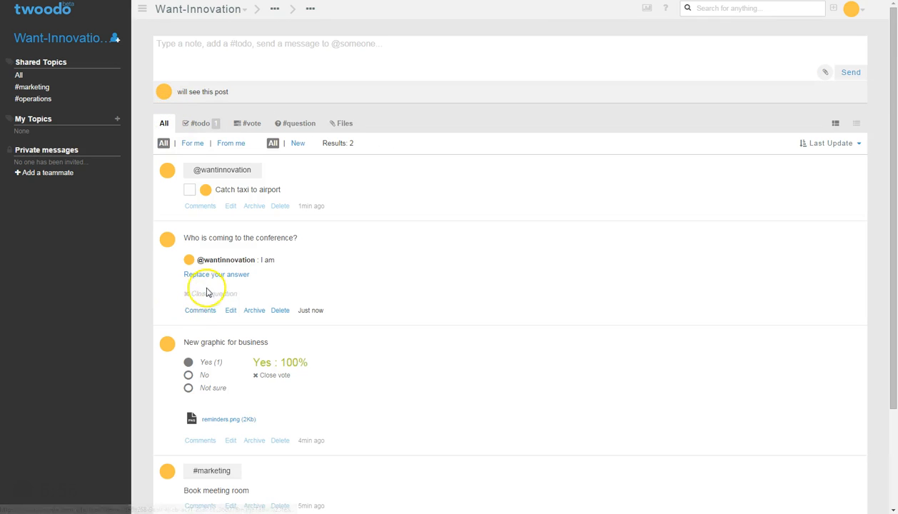
pyautogui.moveTo(212, 387)
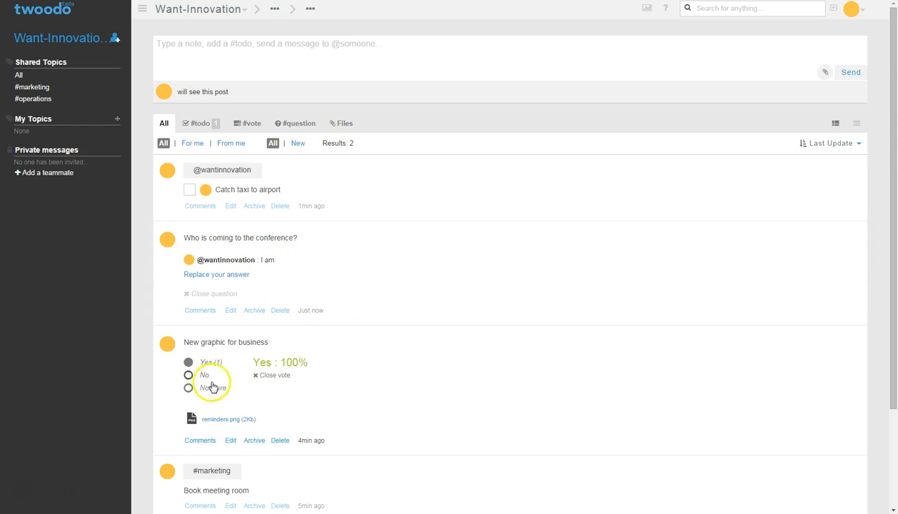
pyautogui.moveTo(290, 390)
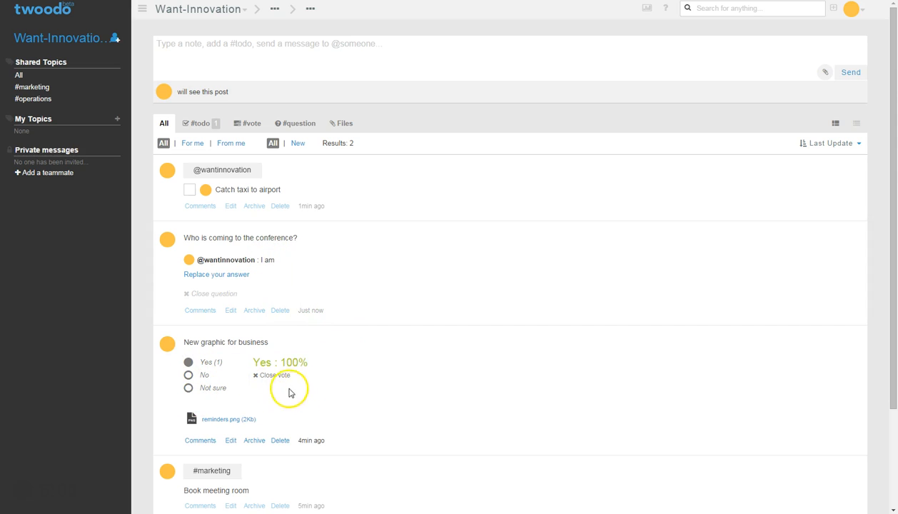
pyautogui.click(273, 375)
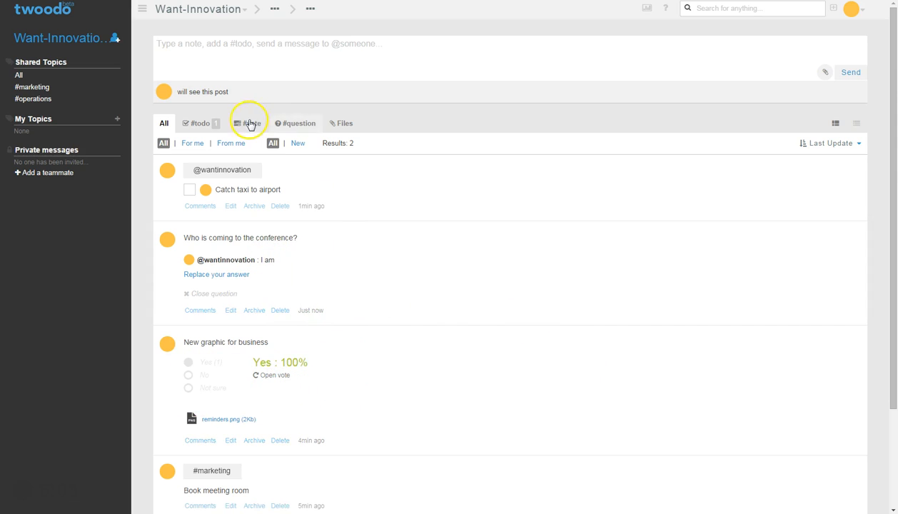
pyautogui.click(249, 123)
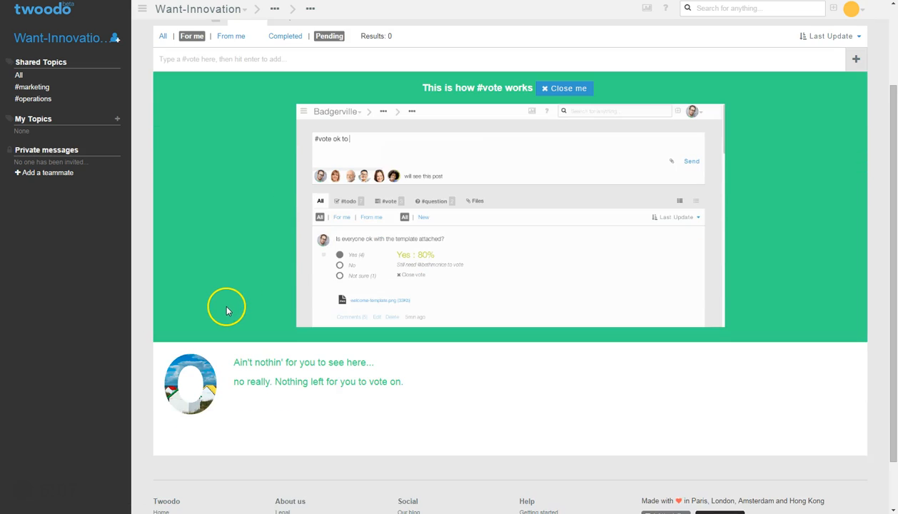
pyautogui.click(294, 123)
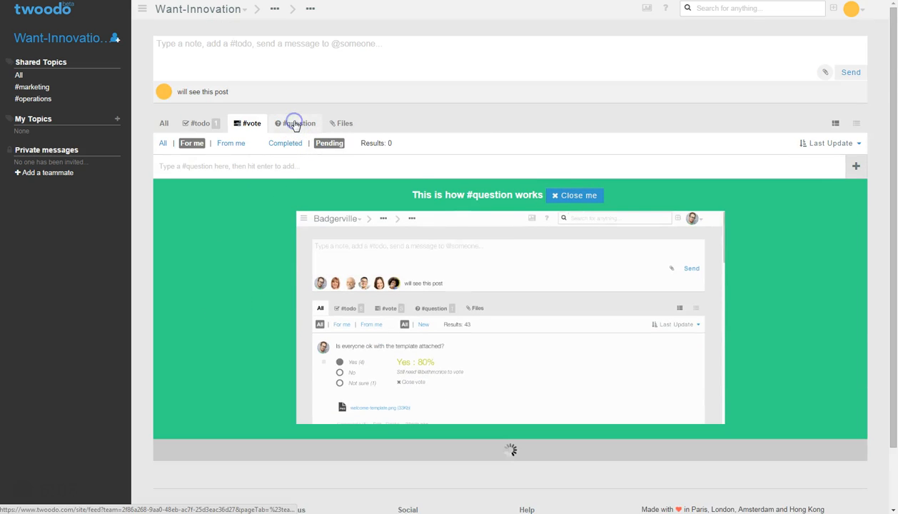
pyautogui.scroll(-3)
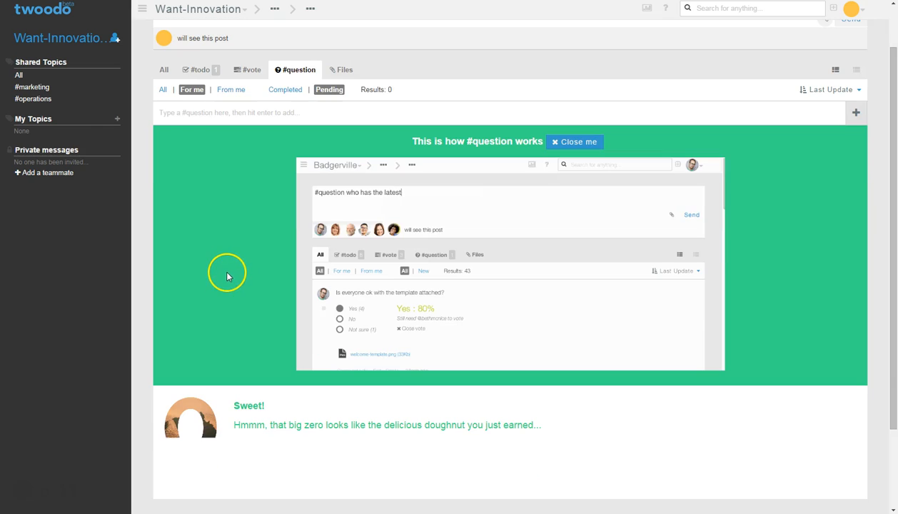
# List Want-Innovation's shared files, showing reminders.png.
pyautogui.click(345, 69)
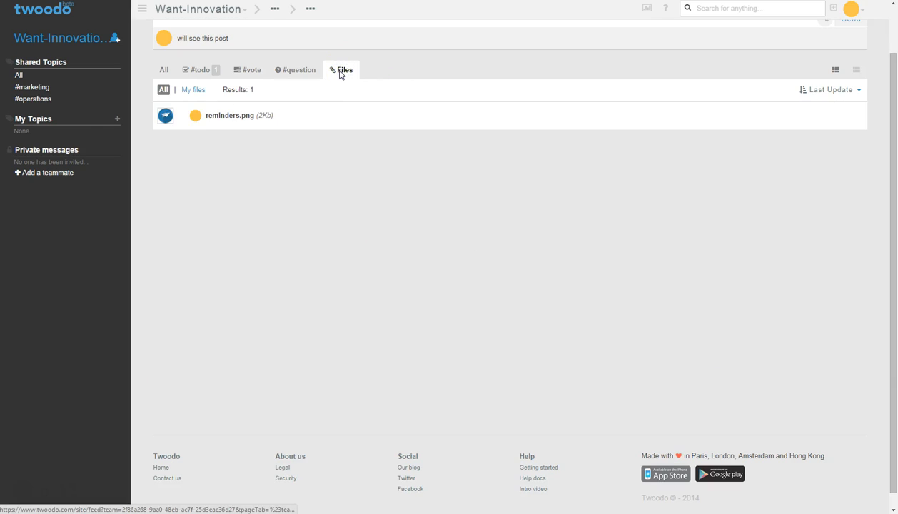
pyautogui.click(230, 115)
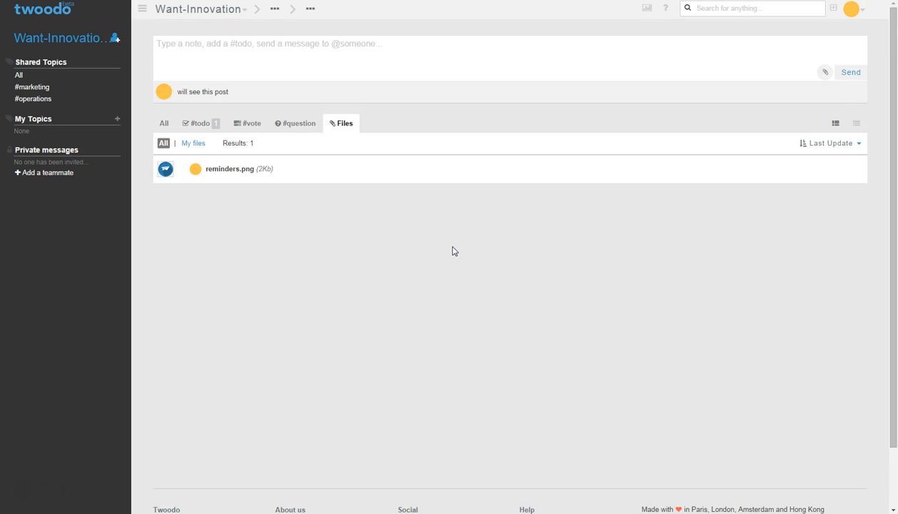
pyautogui.moveTo(130, 223)
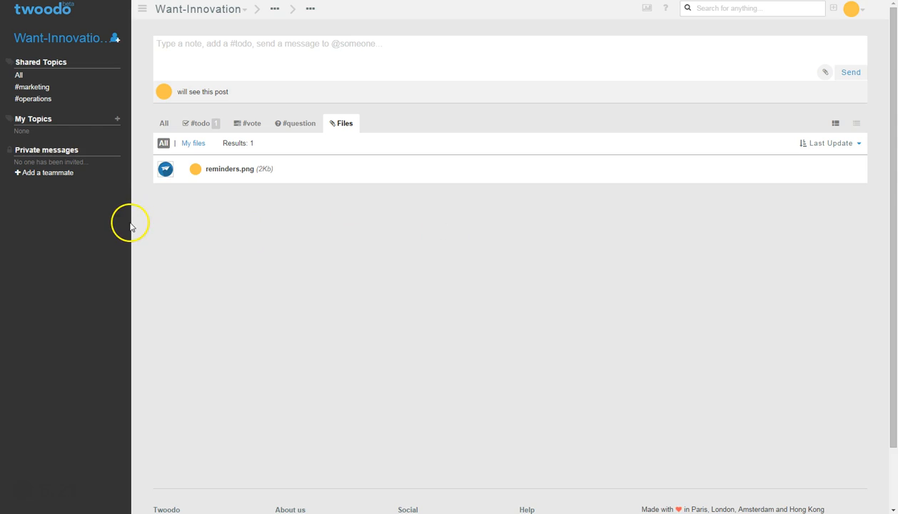
pyautogui.moveTo(141, 221)
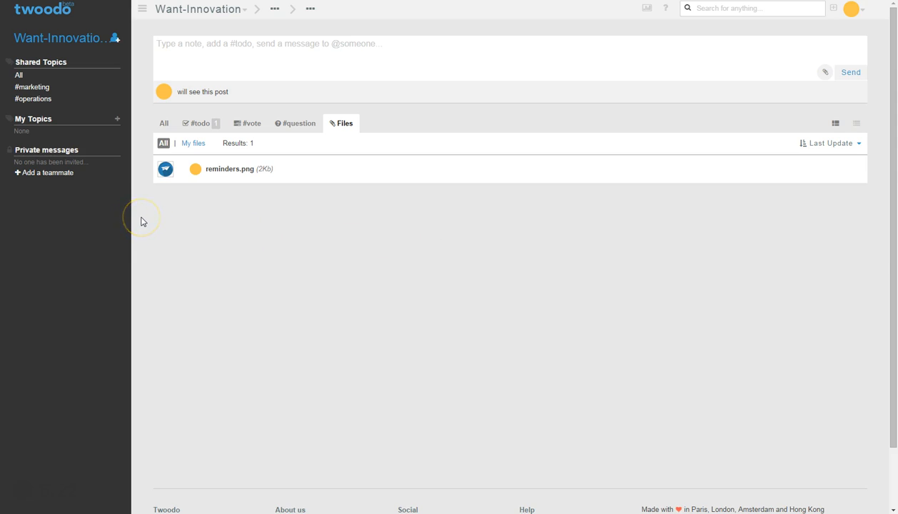
pyautogui.moveTo(141, 221)
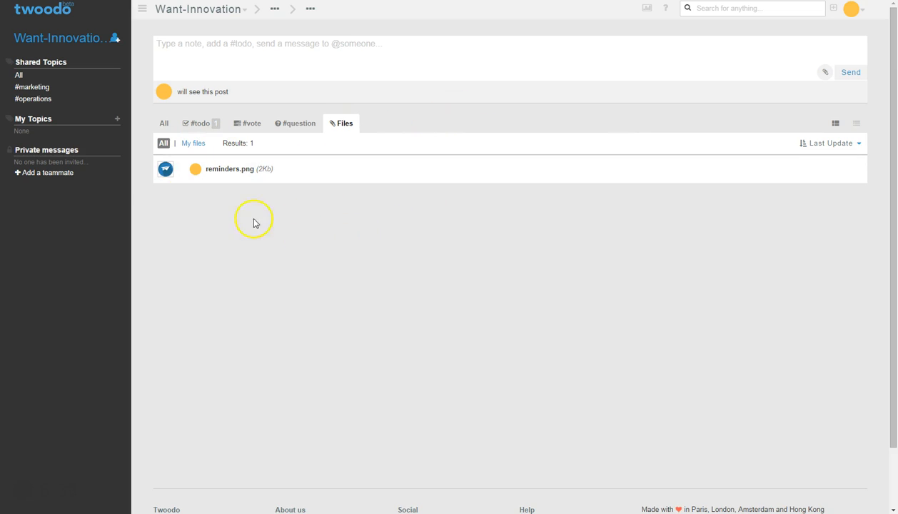
pyautogui.moveTo(111, 204)
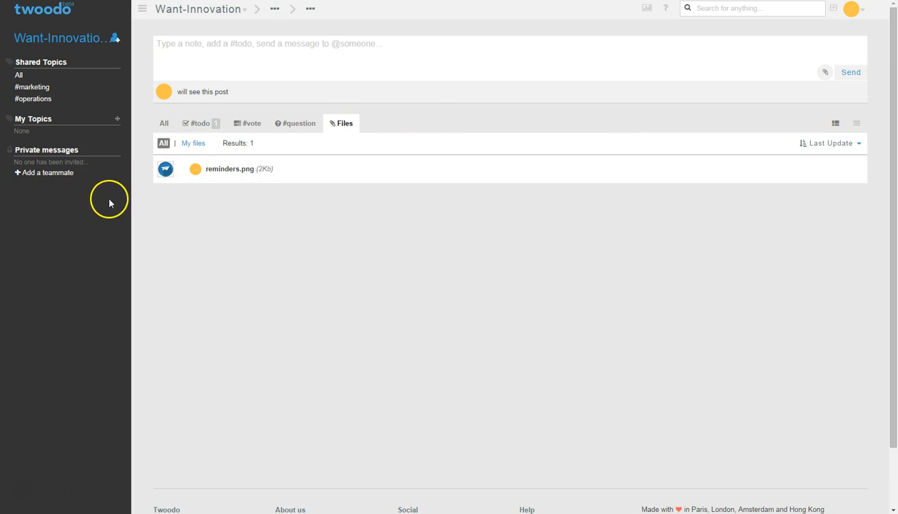
pyautogui.moveTo(206, 220)
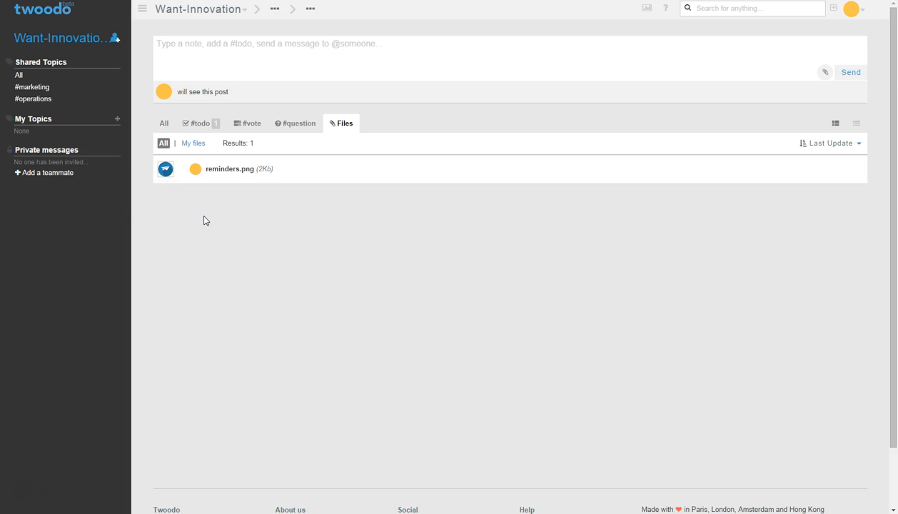